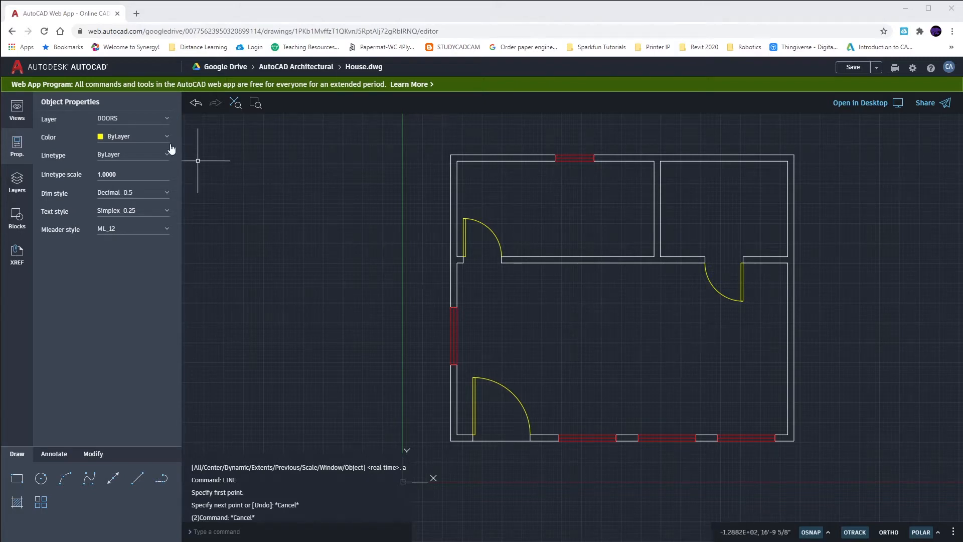
Create a new layer named TEXT and set its colour to cyan
click(16, 184)
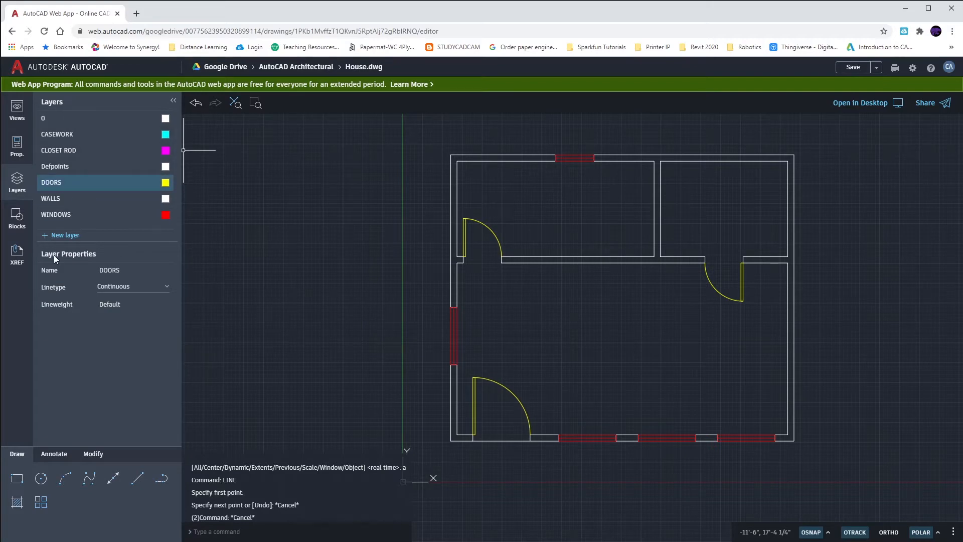
click(64, 235)
text(TEX)
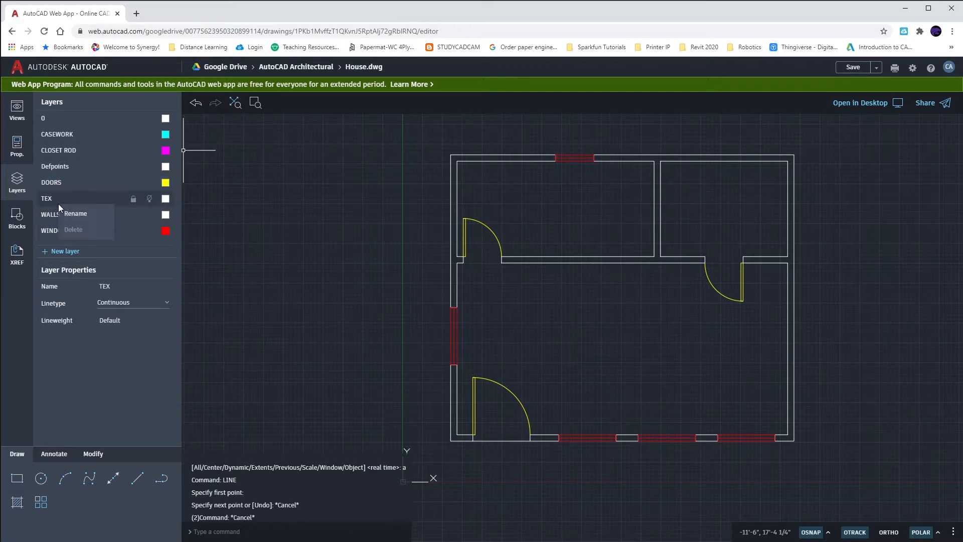
click(75, 214)
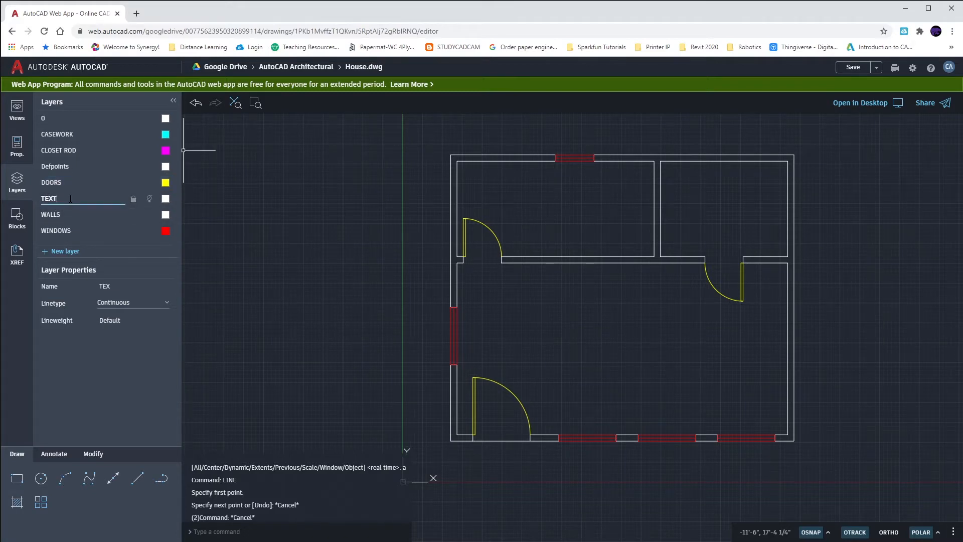
click(166, 199)
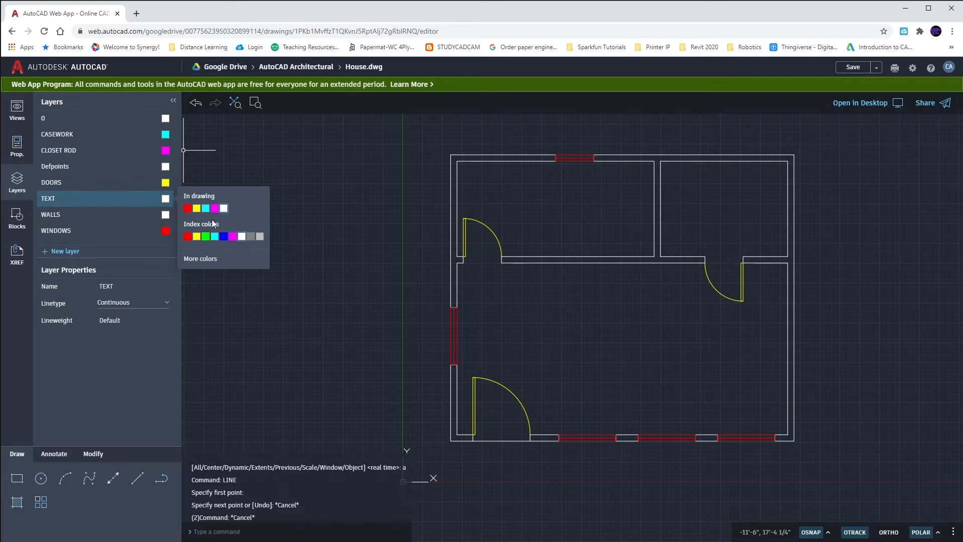
click(206, 208)
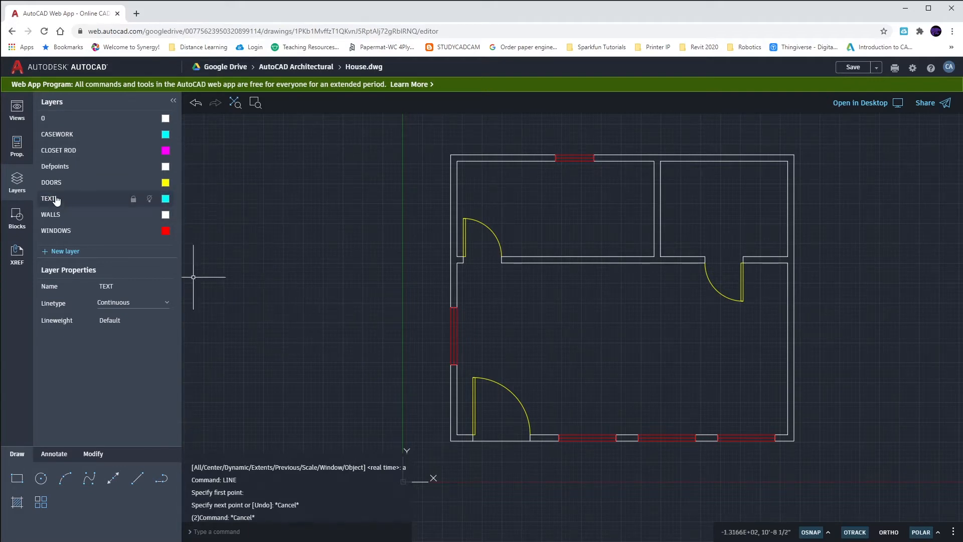
Make TEXT the current layer and select the Simplex_6 text style
click(16, 145)
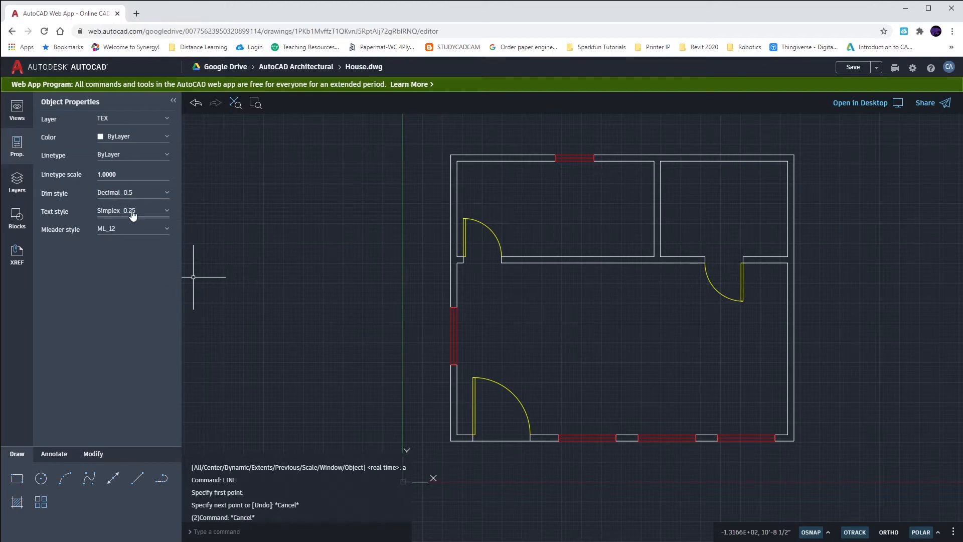
mouse_move(129, 219)
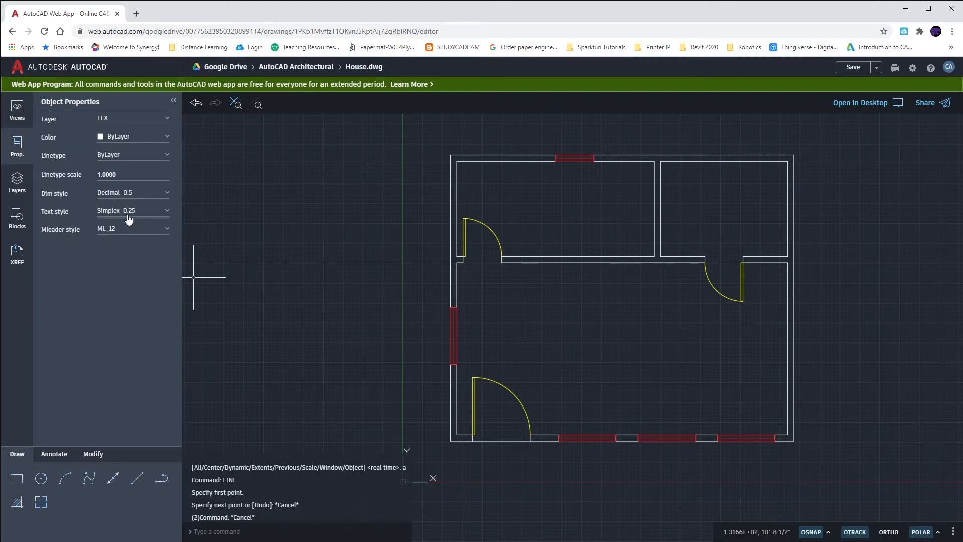
click(166, 210)
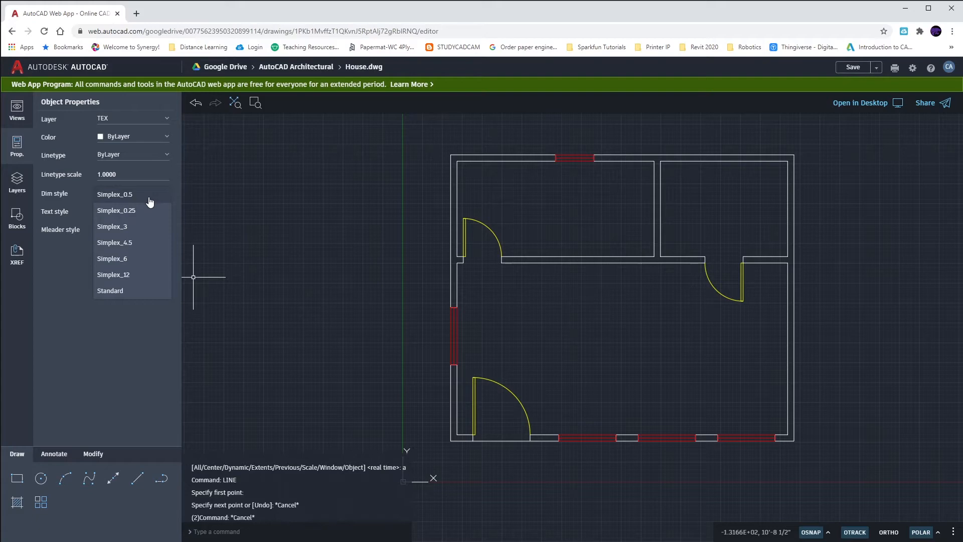
mouse_move(147, 261)
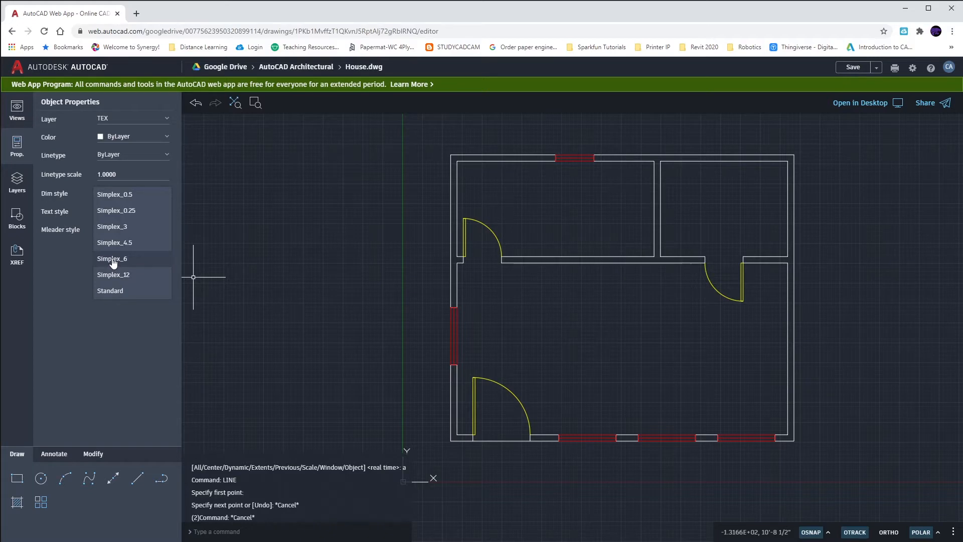
click(112, 258)
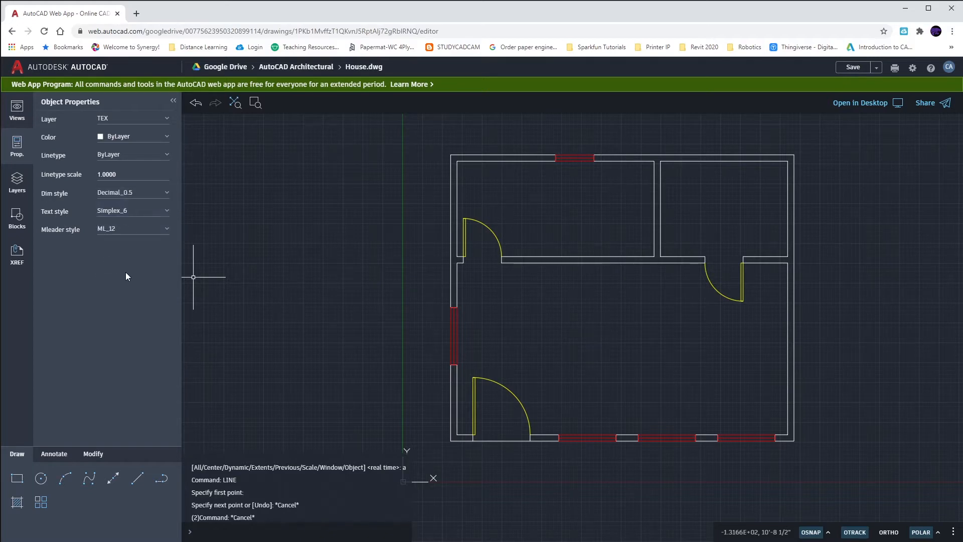
mouse_move(584, 391)
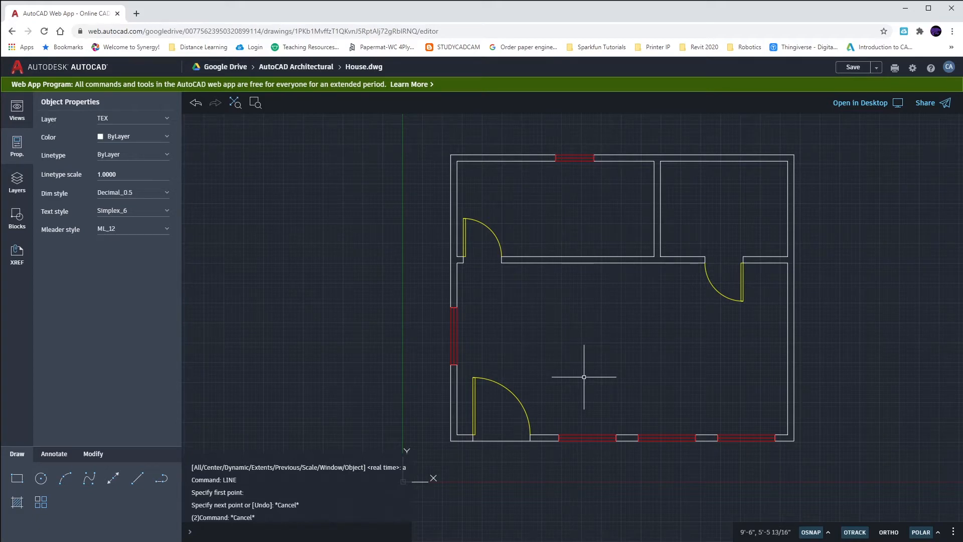
mouse_move(304, 430)
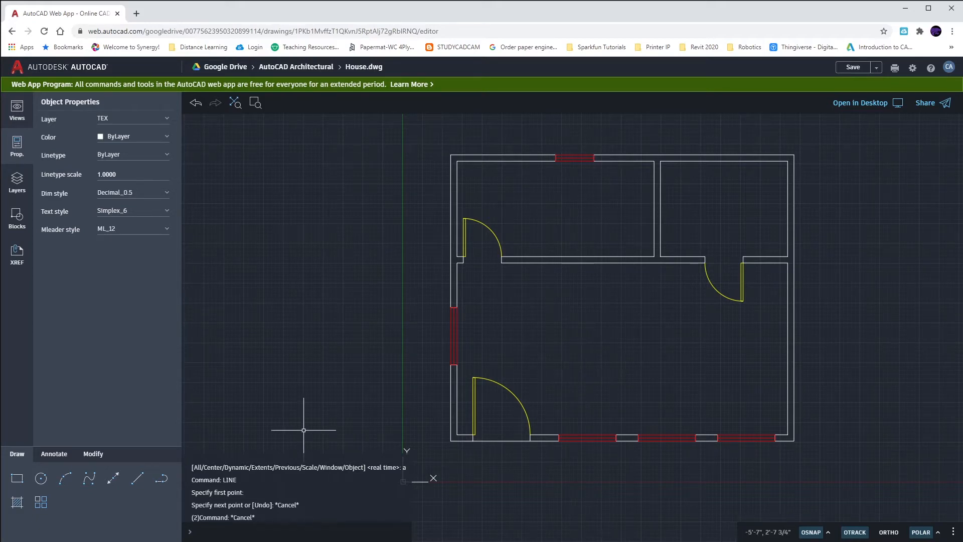
Place a multiline text label reading 'LIVING/SLEEPING' inside the large lower room
click(54, 454)
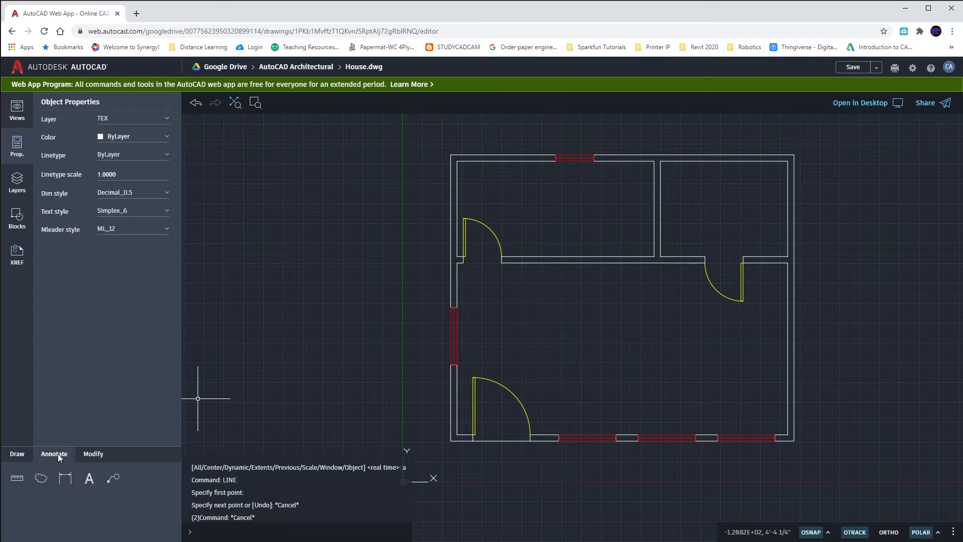
click(89, 478)
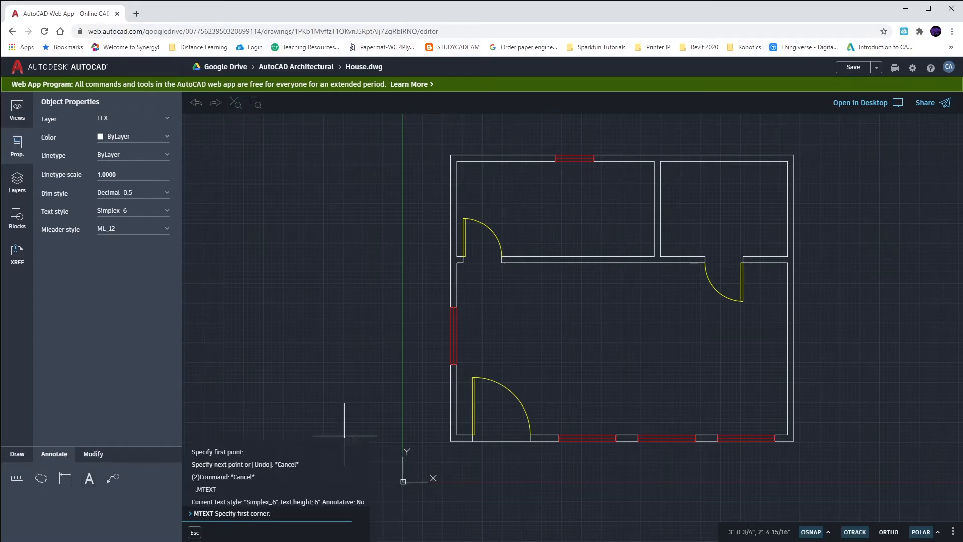
click(563, 378)
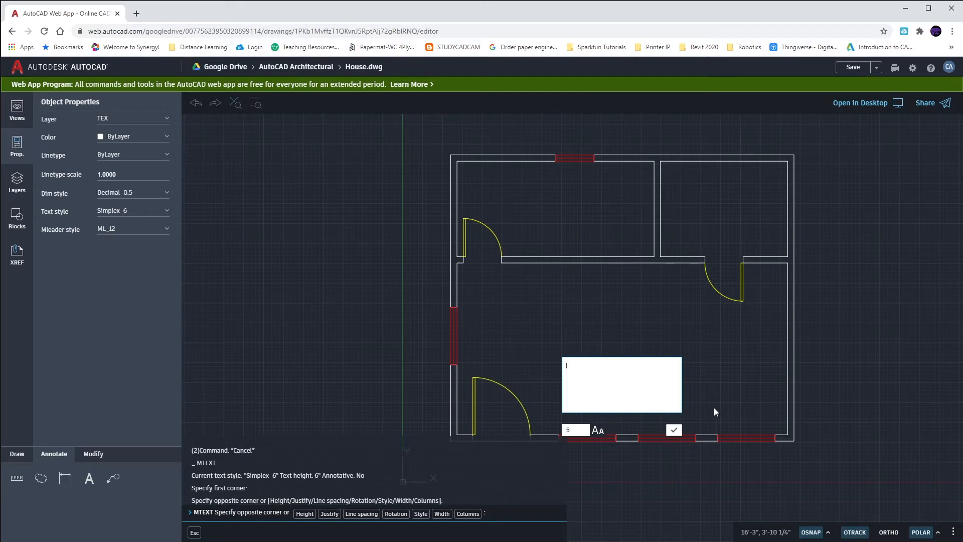
text(LI)
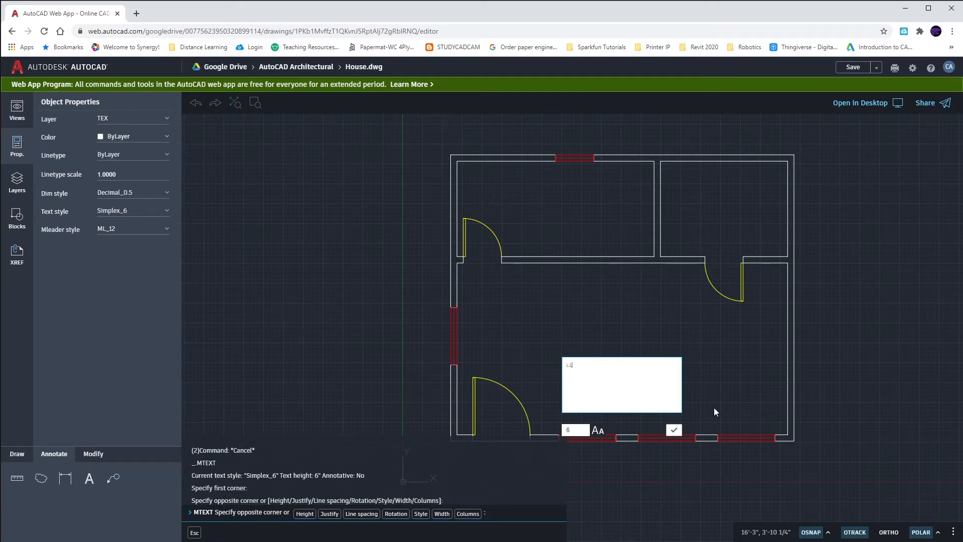
text(LIVING)
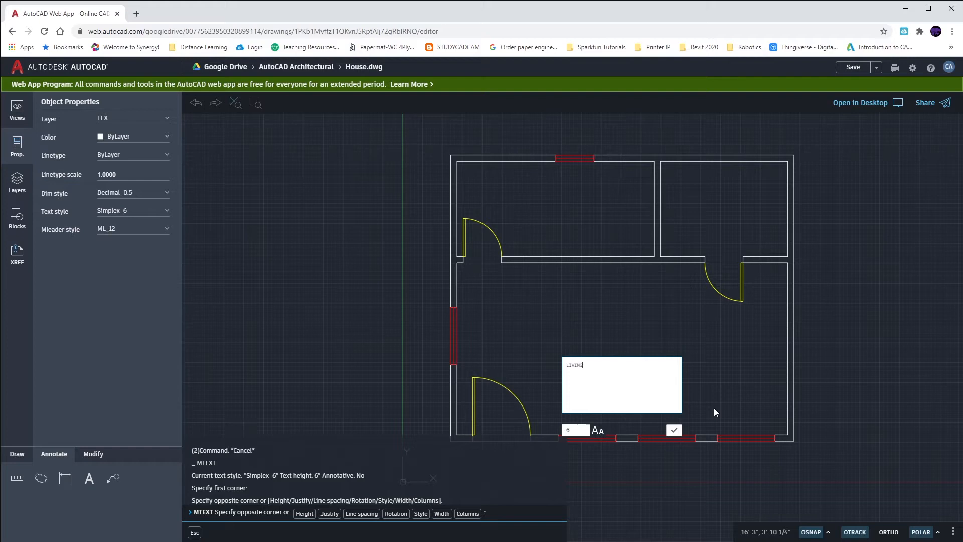
text(/SLEEPI)
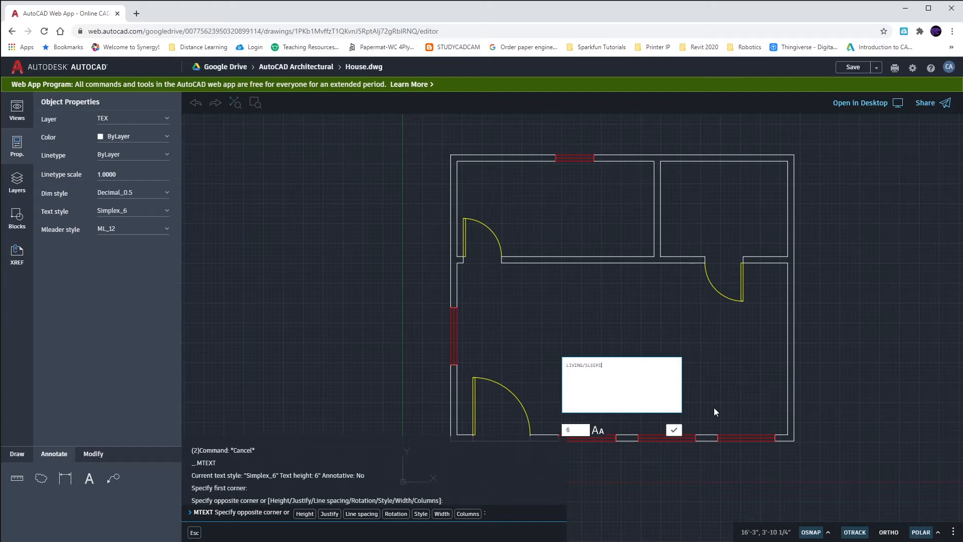
text(NG)
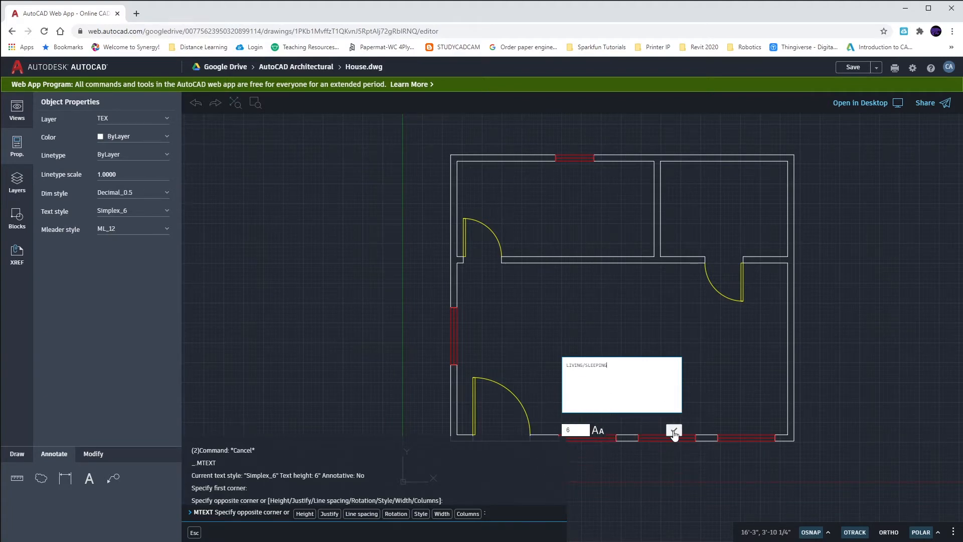
click(674, 431)
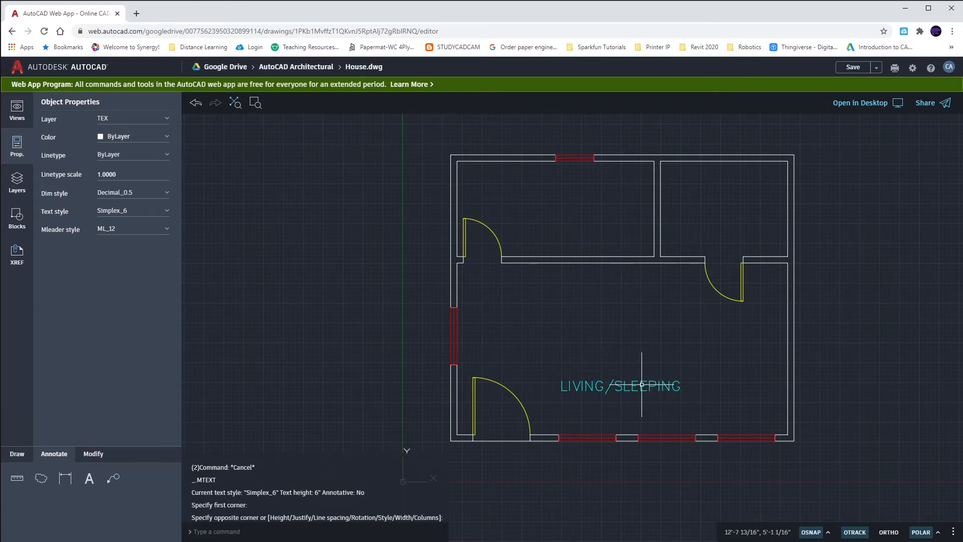
mouse_move(669, 397)
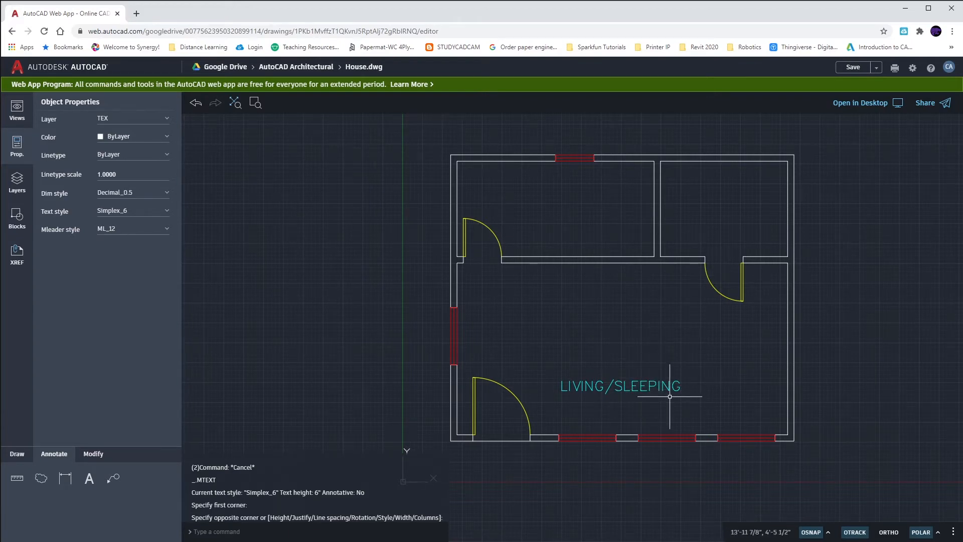
mouse_move(747, 389)
text(CL)
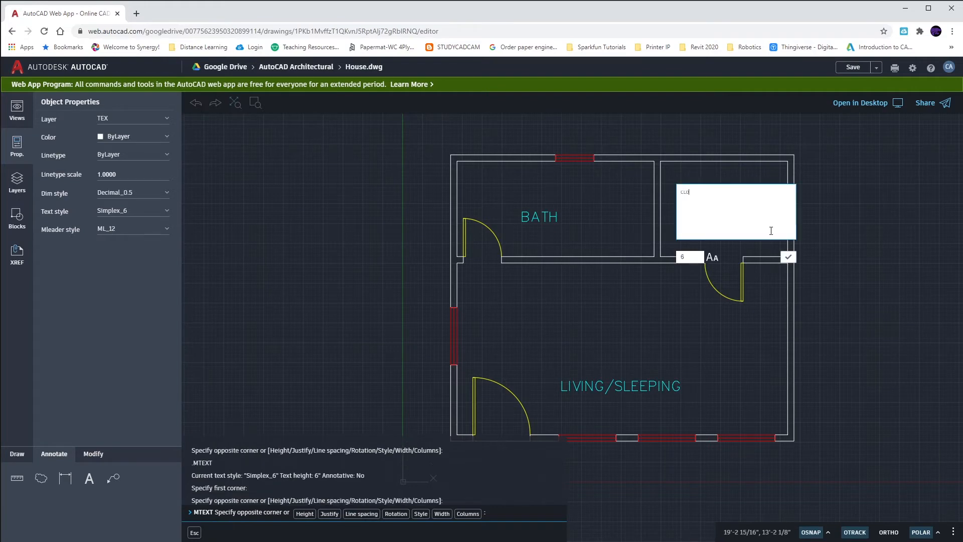
Place the CLOSET label and end the text command
click(789, 257)
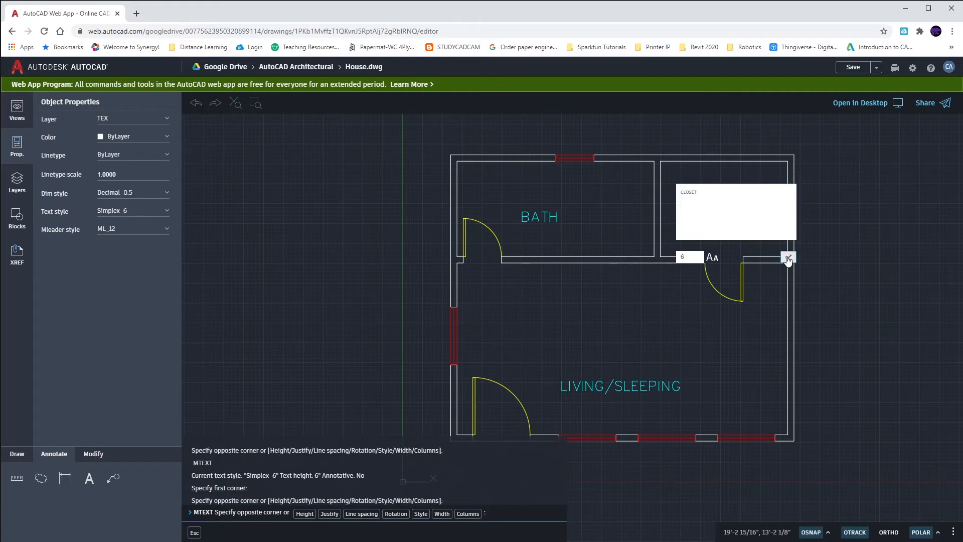
key(Escape)
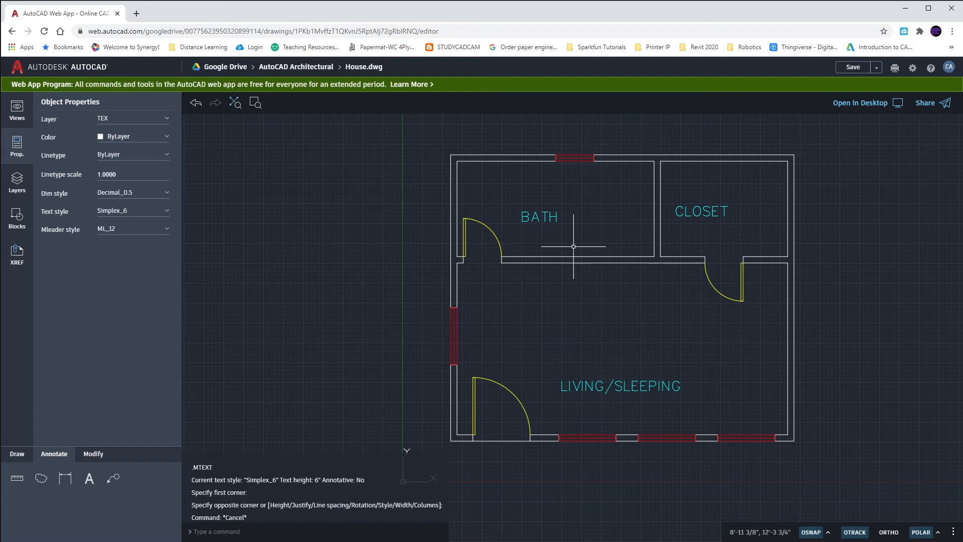
mouse_move(600, 339)
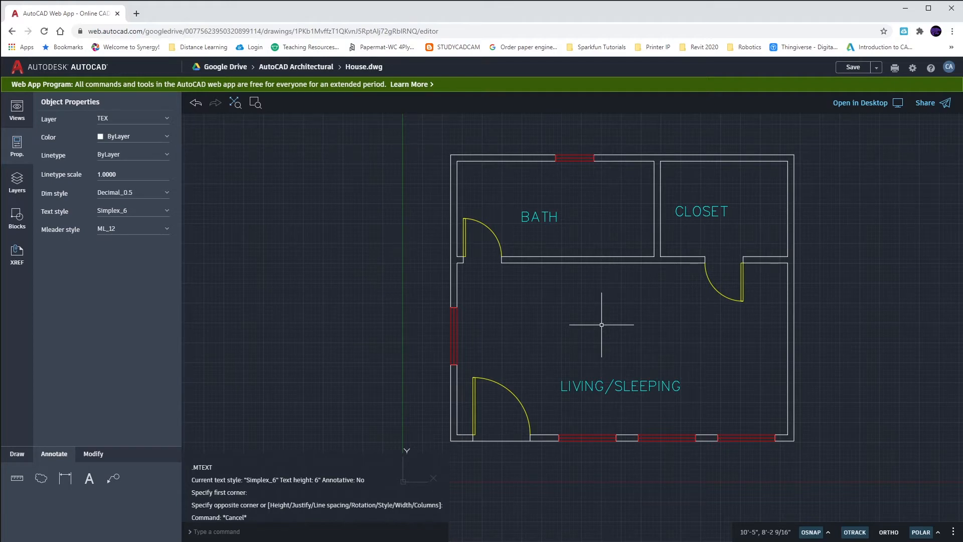
mouse_move(602, 328)
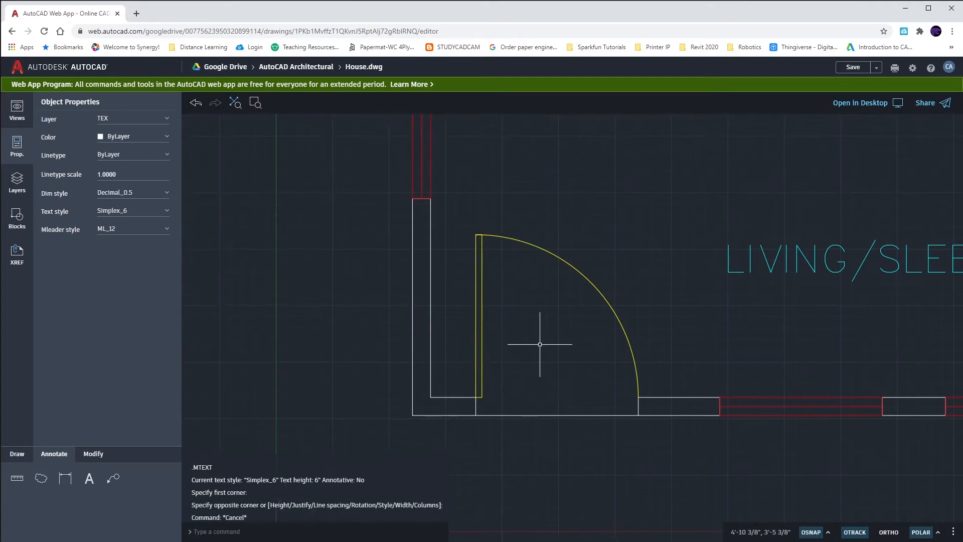
mouse_move(546, 344)
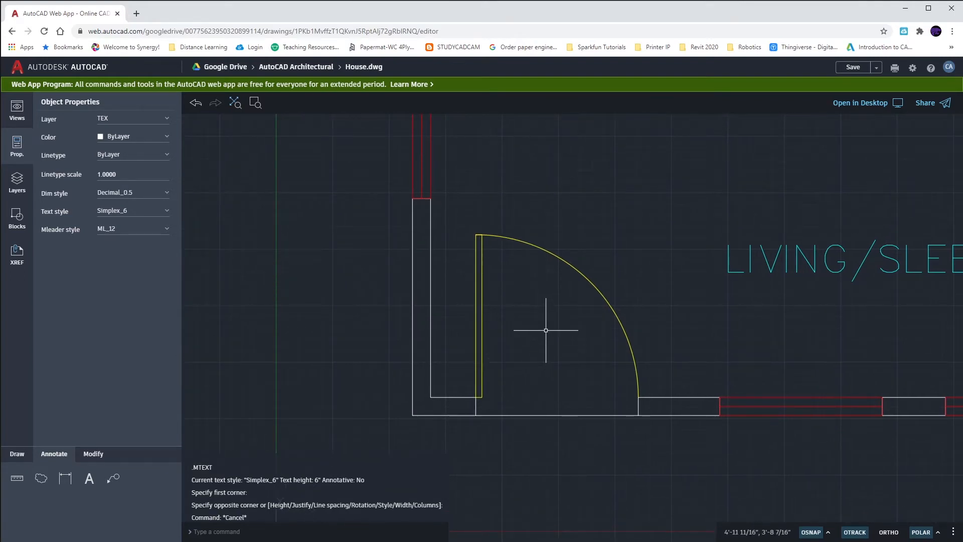
mouse_move(548, 351)
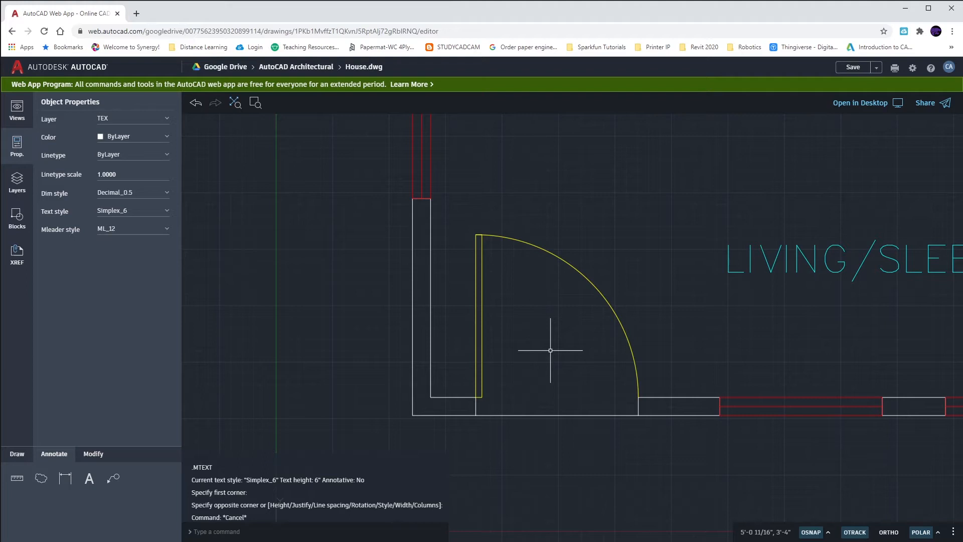
mouse_move(559, 396)
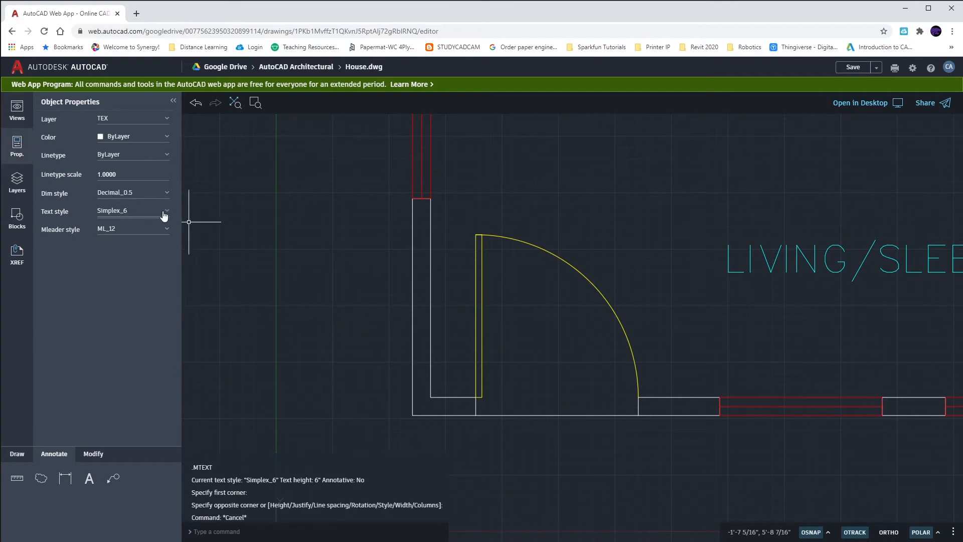
Switch to the Simplex_4.5 text style and write a 3 with superscript 0 at the entry door
click(166, 211)
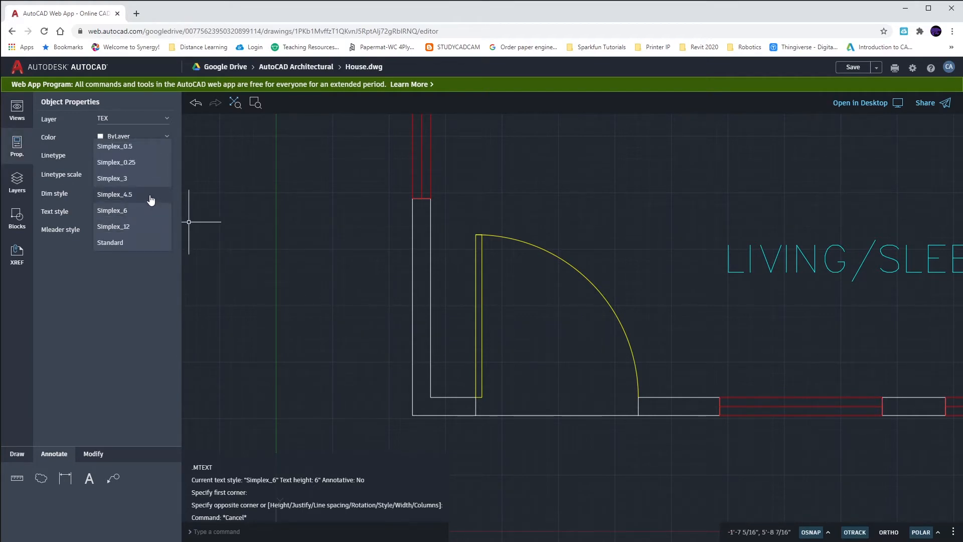
click(114, 195)
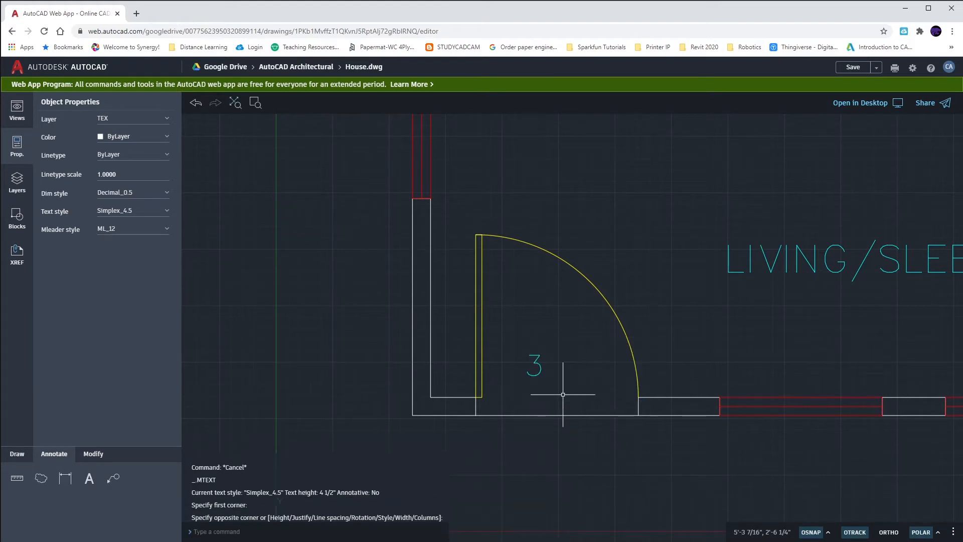
mouse_move(546, 352)
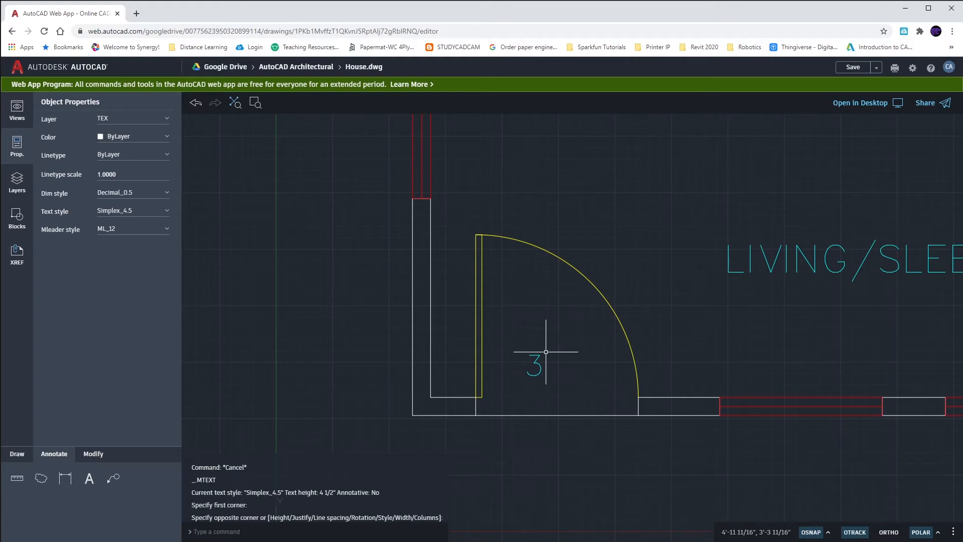
mouse_move(545, 347)
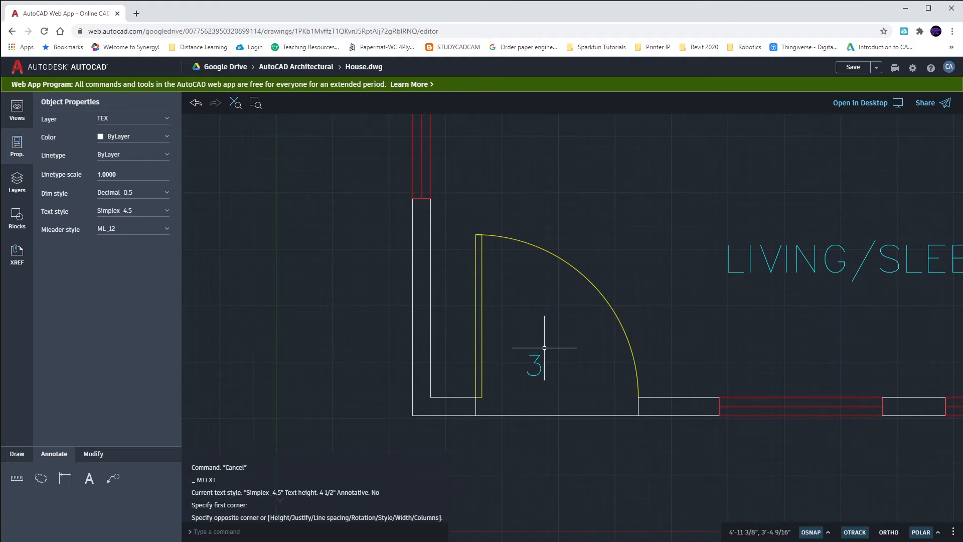
mouse_move(545, 354)
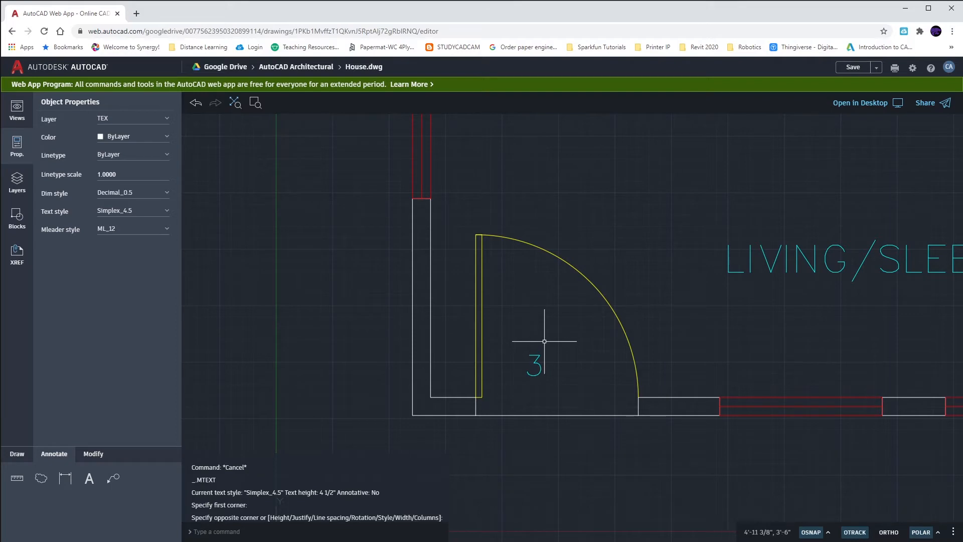
mouse_move(508, 340)
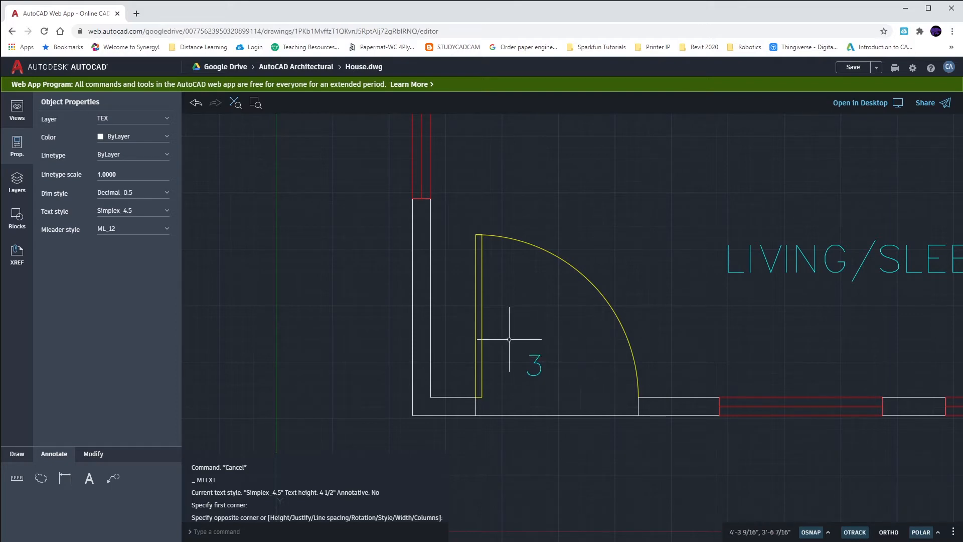
mouse_move(285, 246)
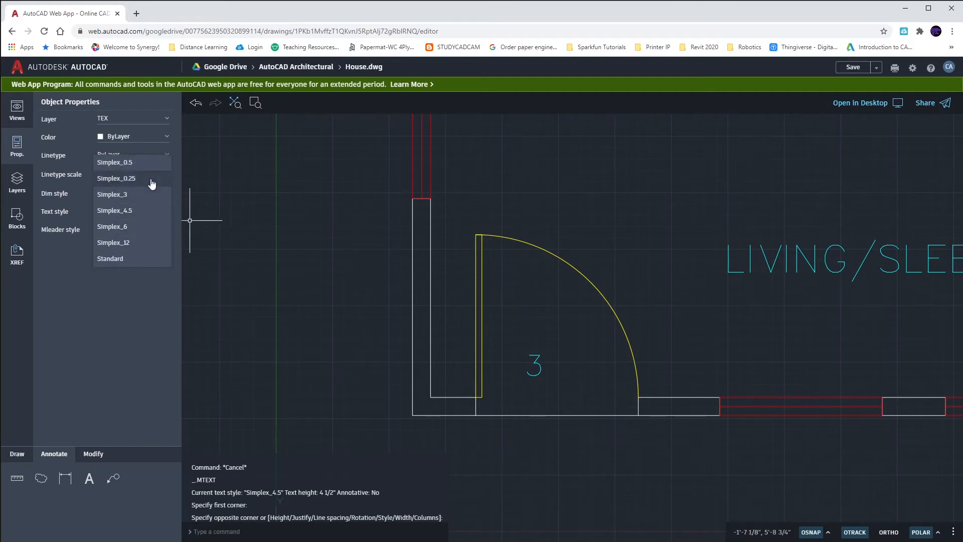
mouse_move(147, 197)
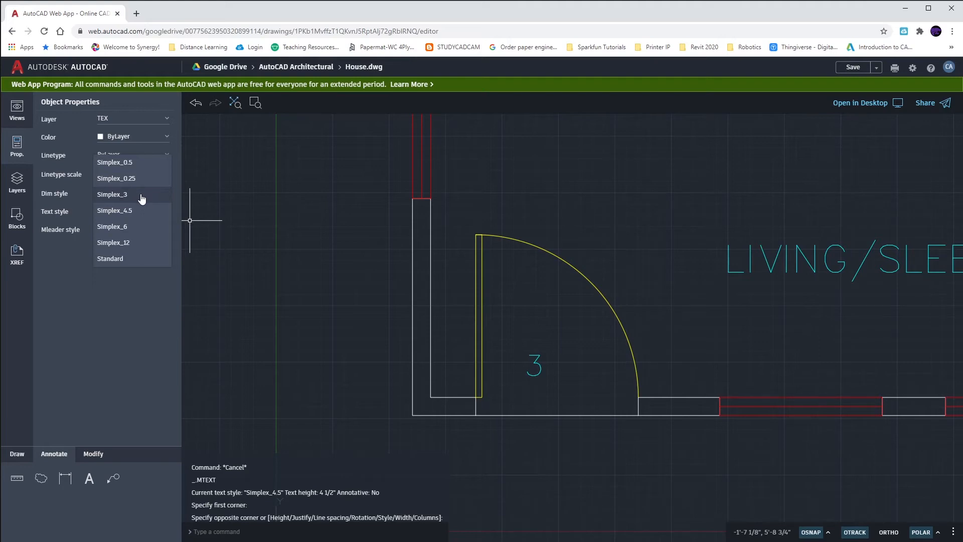
click(114, 210)
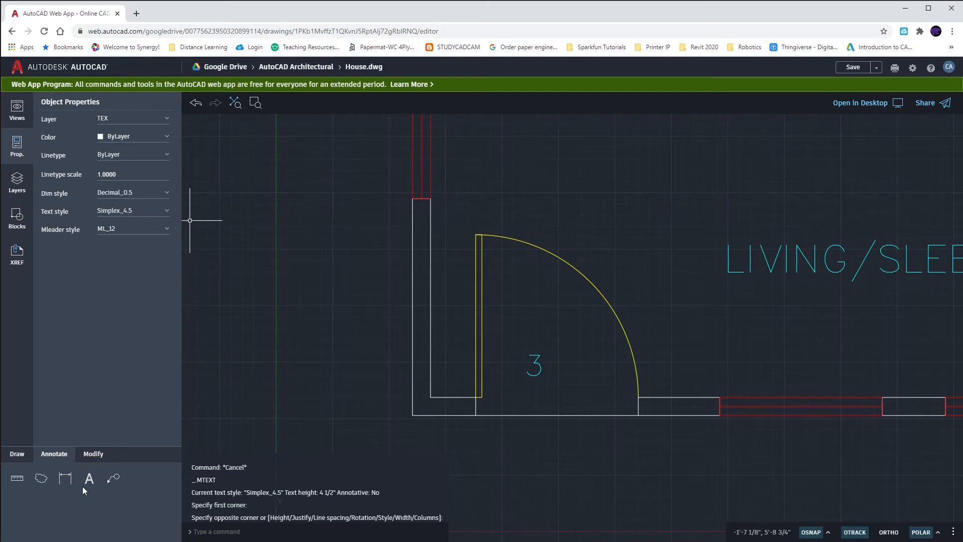
click(551, 339)
text(0)
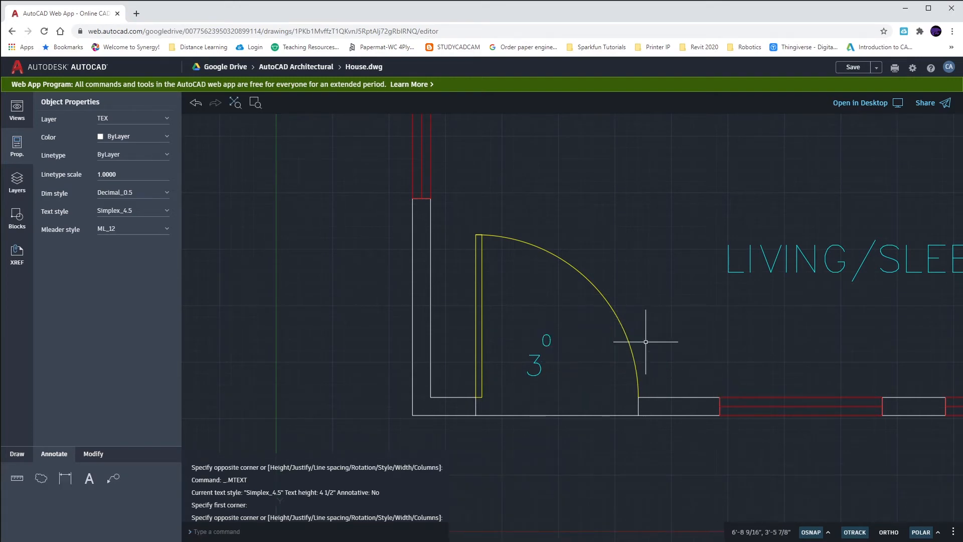
click(546, 341)
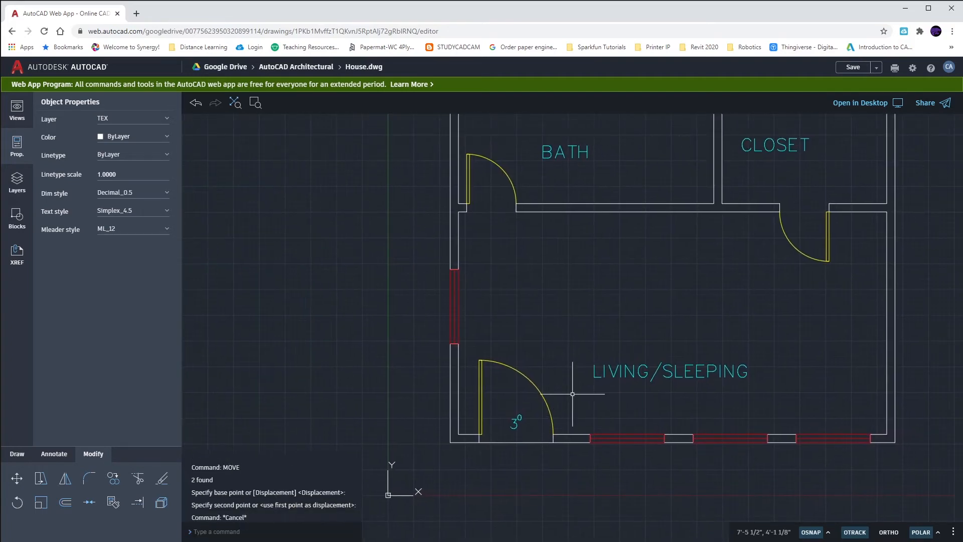
mouse_move(501, 407)
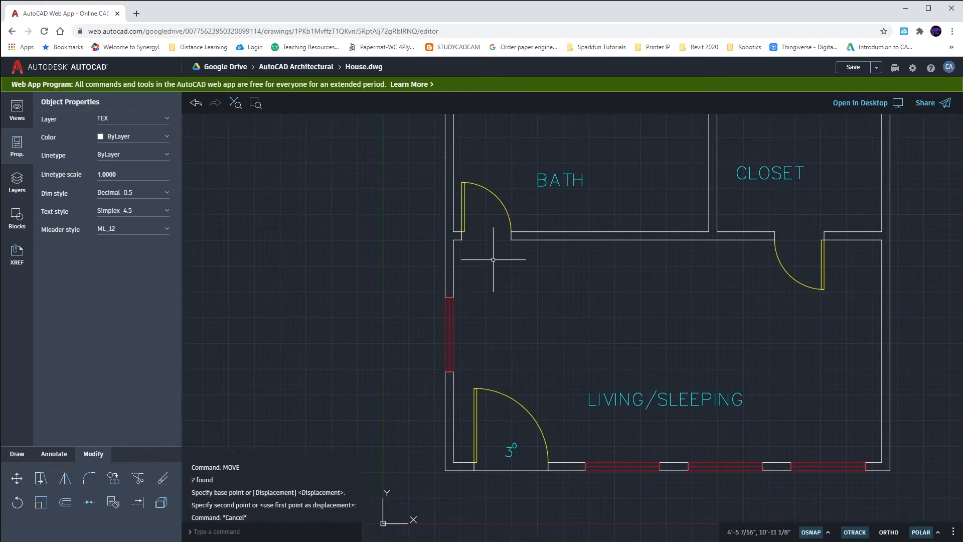
mouse_move(798, 253)
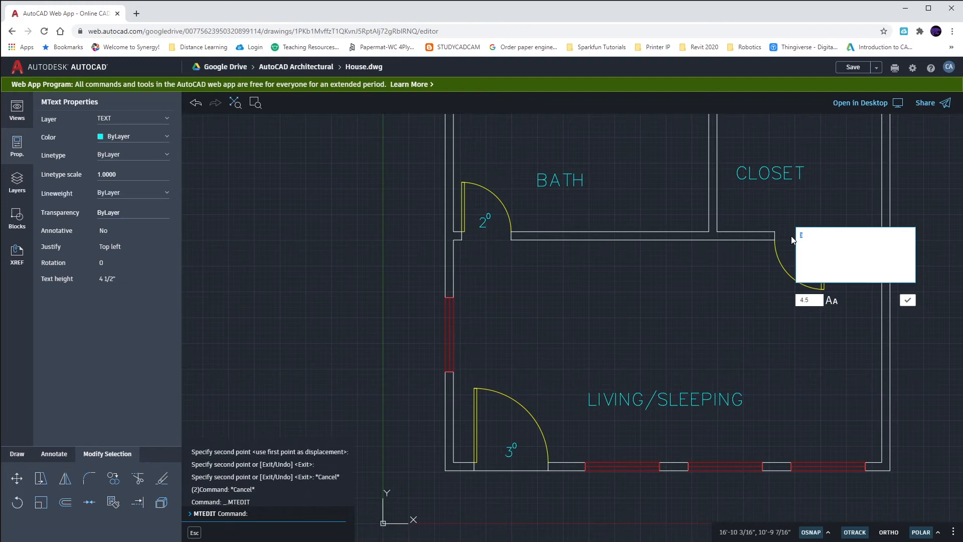
Edit the copied door labels to read 2⁰ instead of 3⁰
text(2)
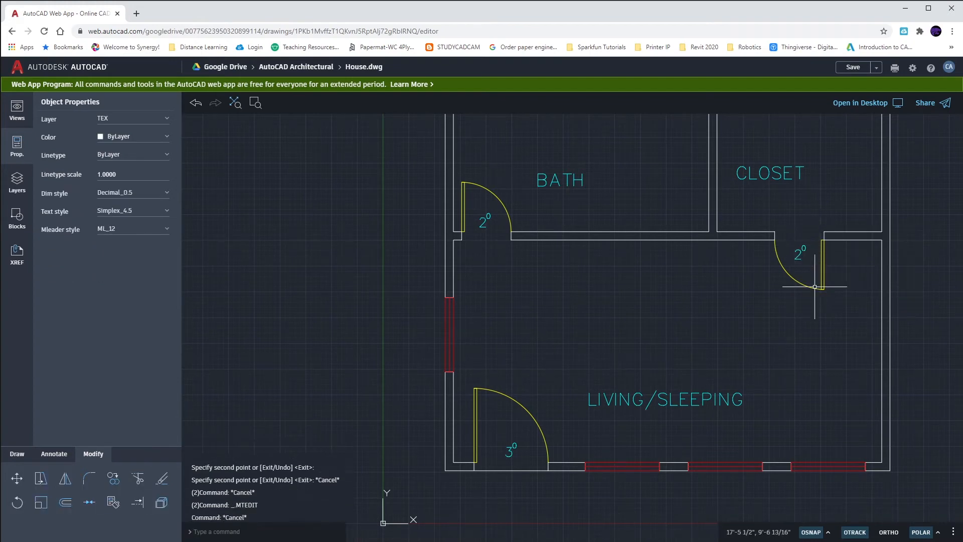
mouse_move(739, 326)
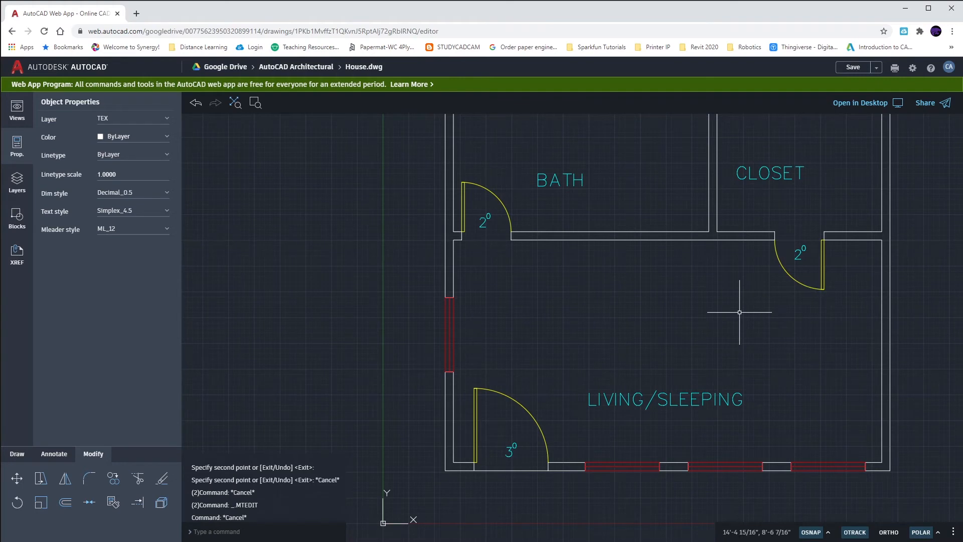
mouse_move(737, 326)
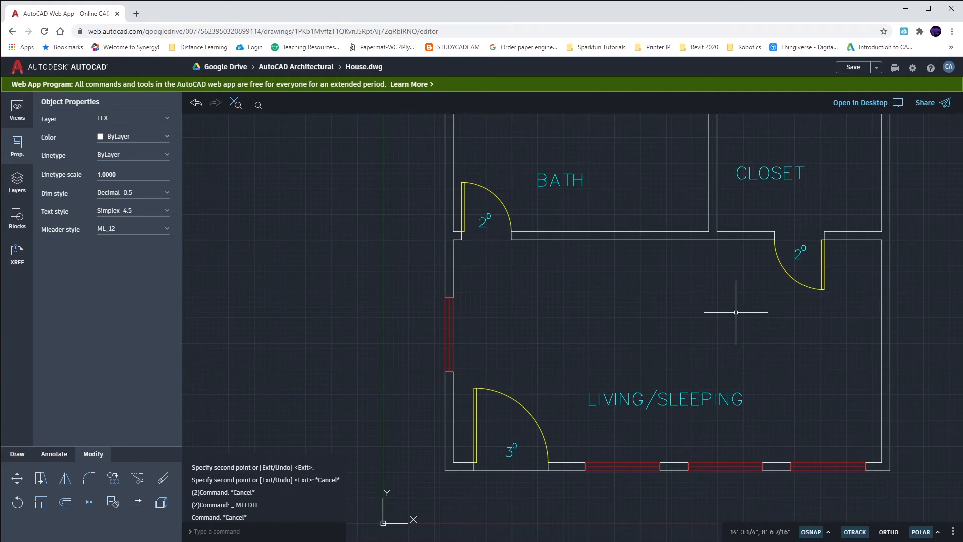
scroll(down, 3)
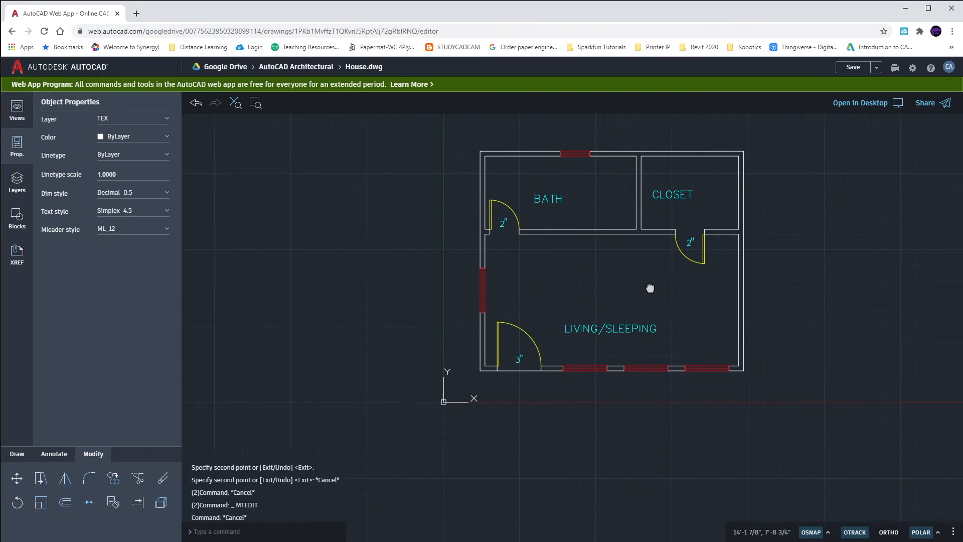
click(480, 295)
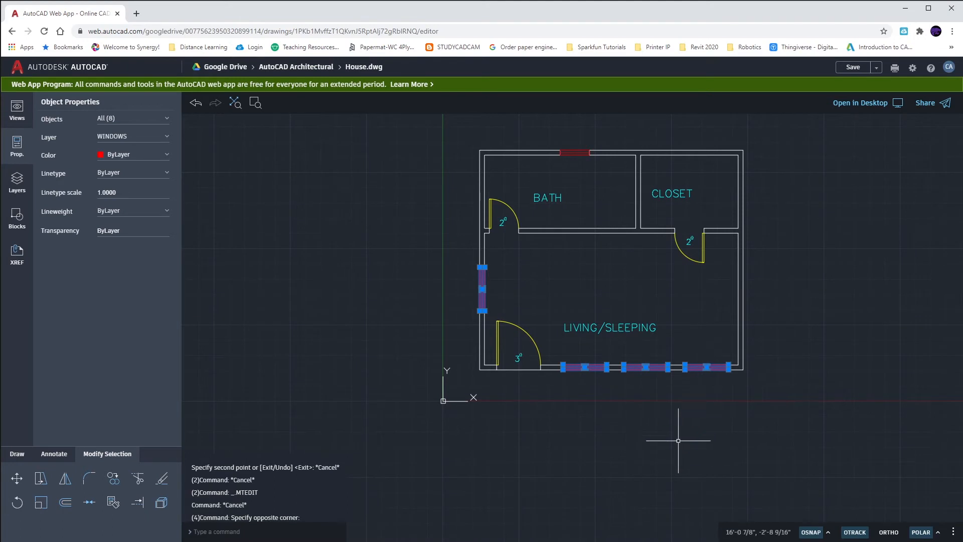
mouse_move(673, 434)
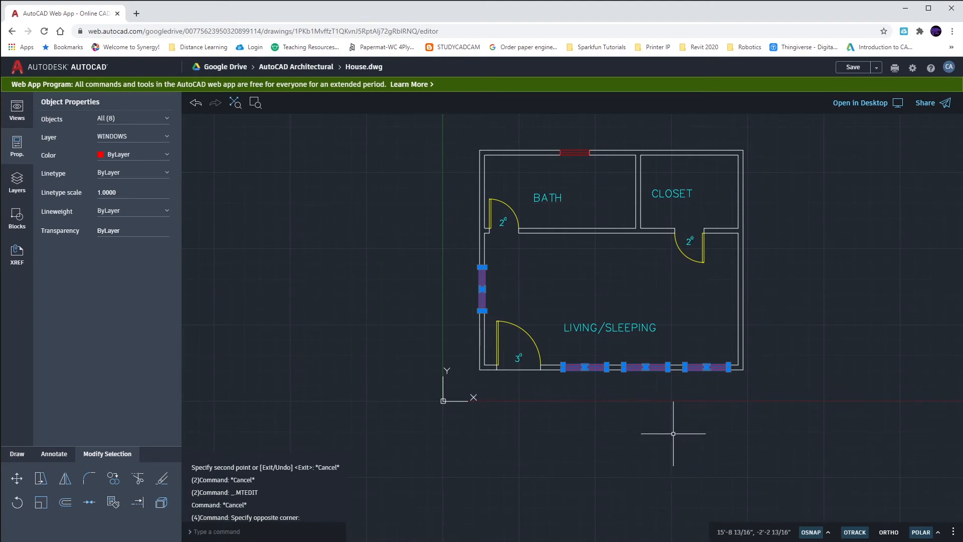
click(572, 153)
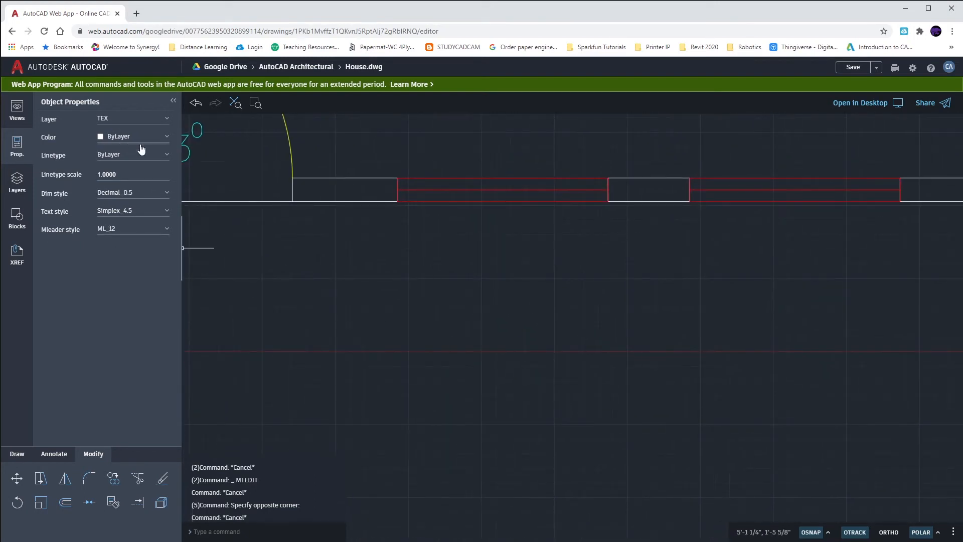
mouse_move(420, 337)
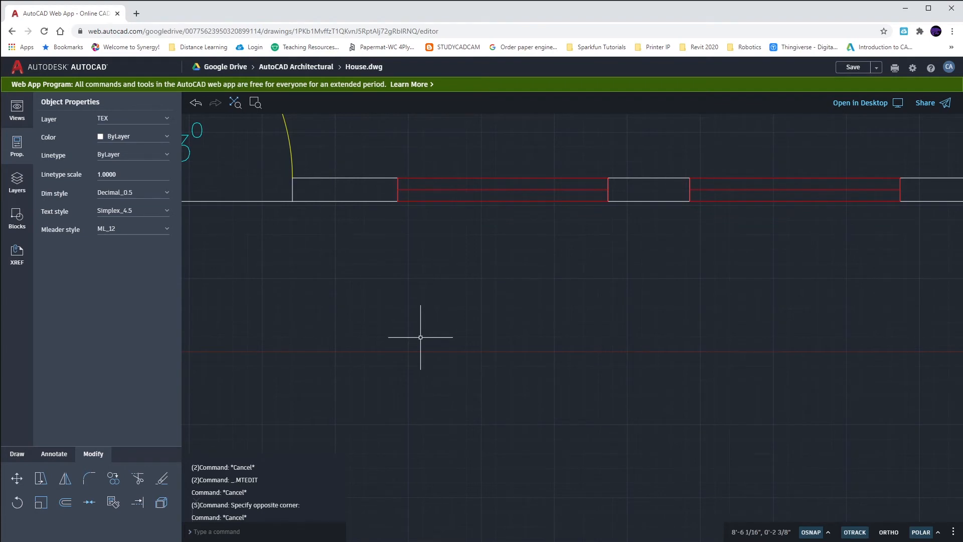
mouse_move(344, 286)
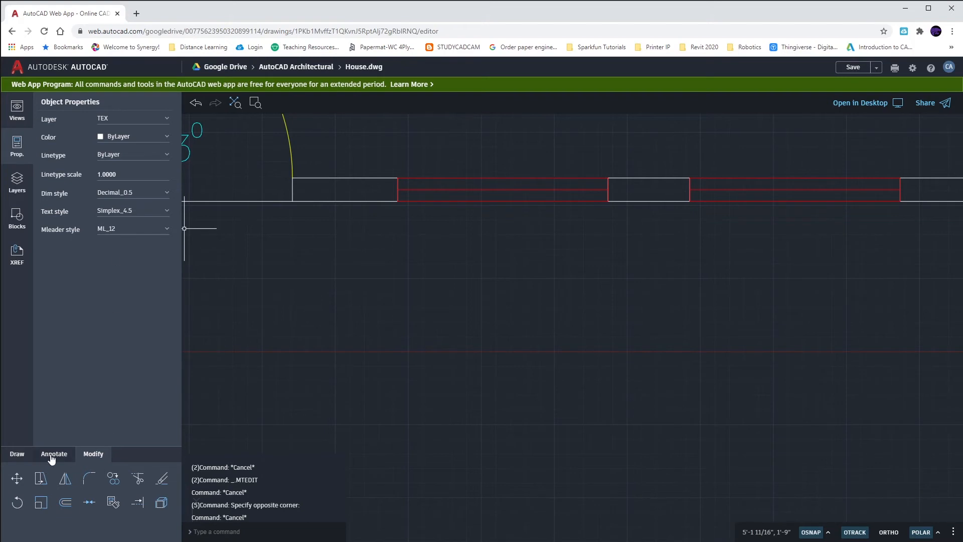
Add the letter A, then start a circle below the window wall, entering its diameter
click(54, 454)
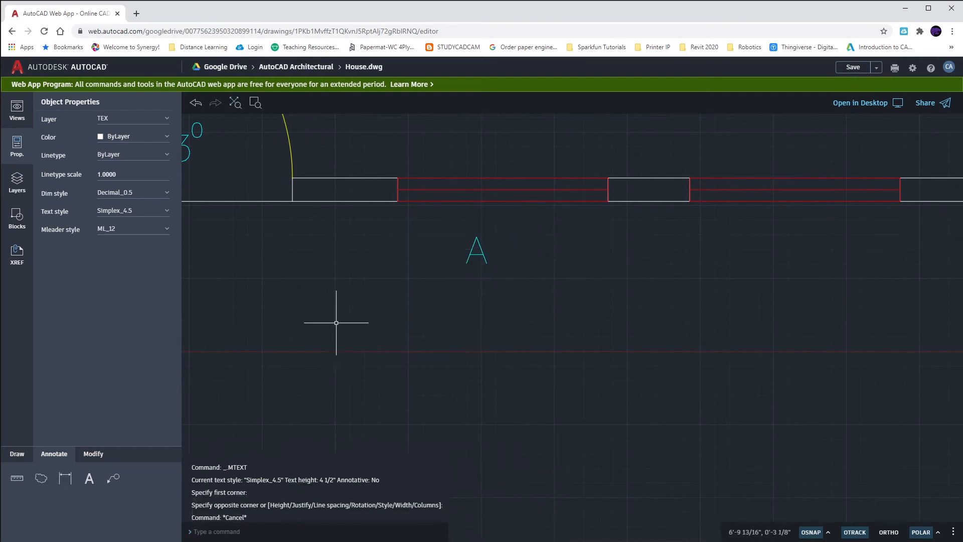
mouse_move(281, 341)
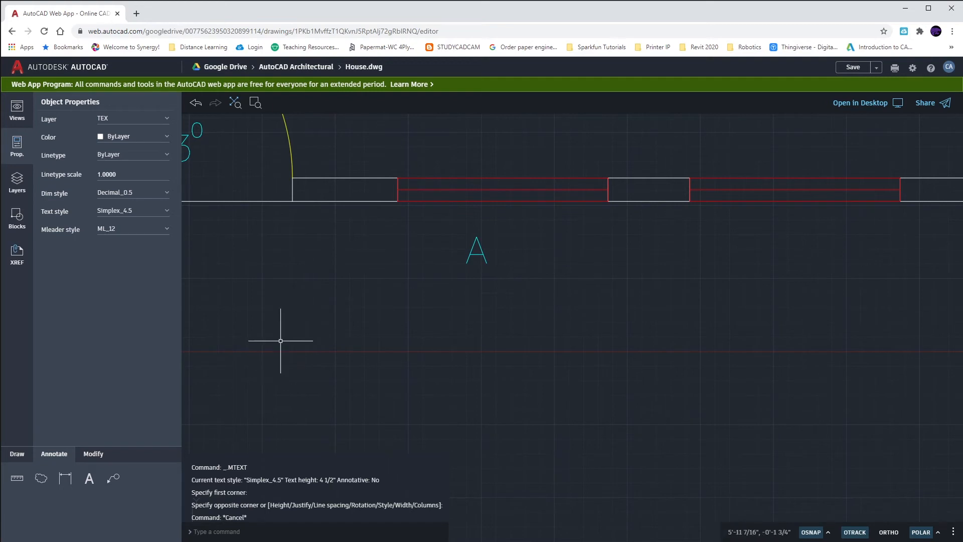
click(16, 454)
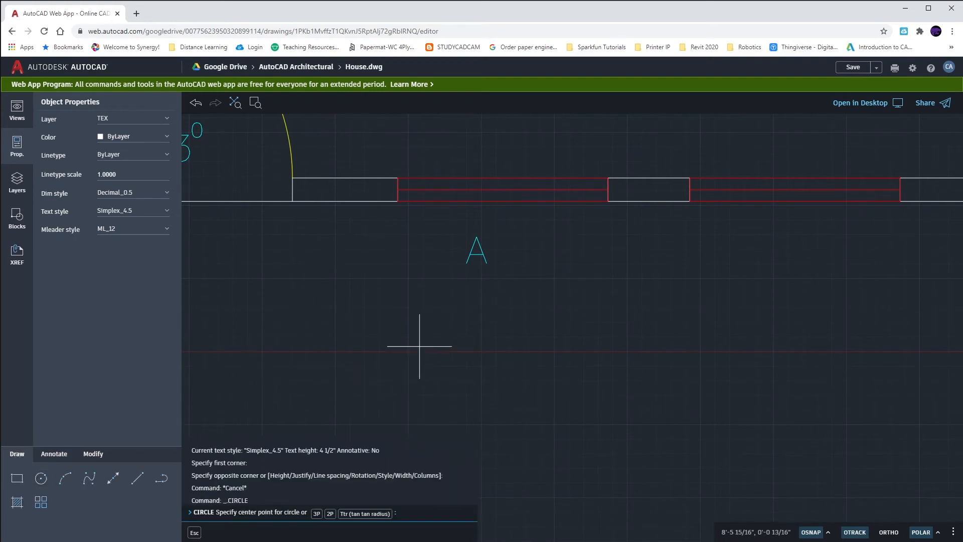
click(420, 347)
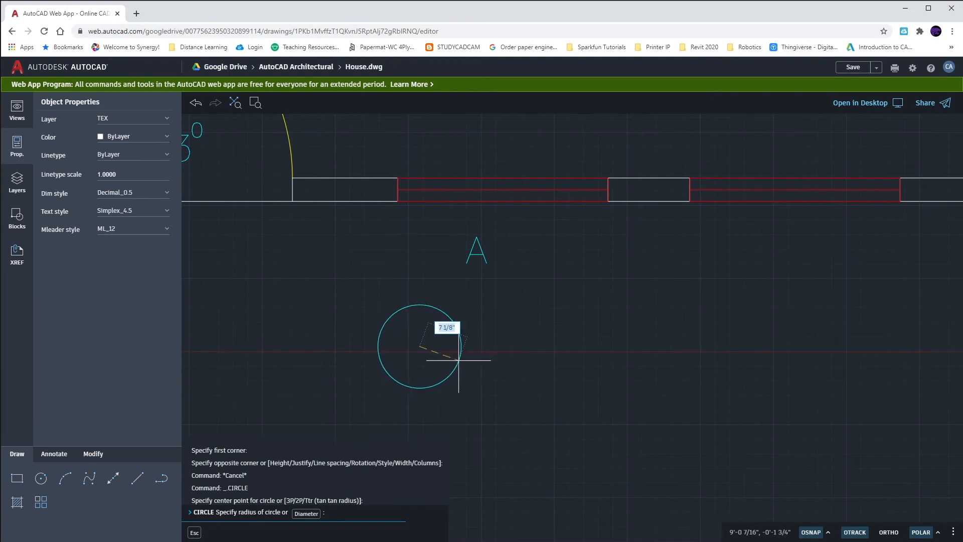
mouse_move(475, 319)
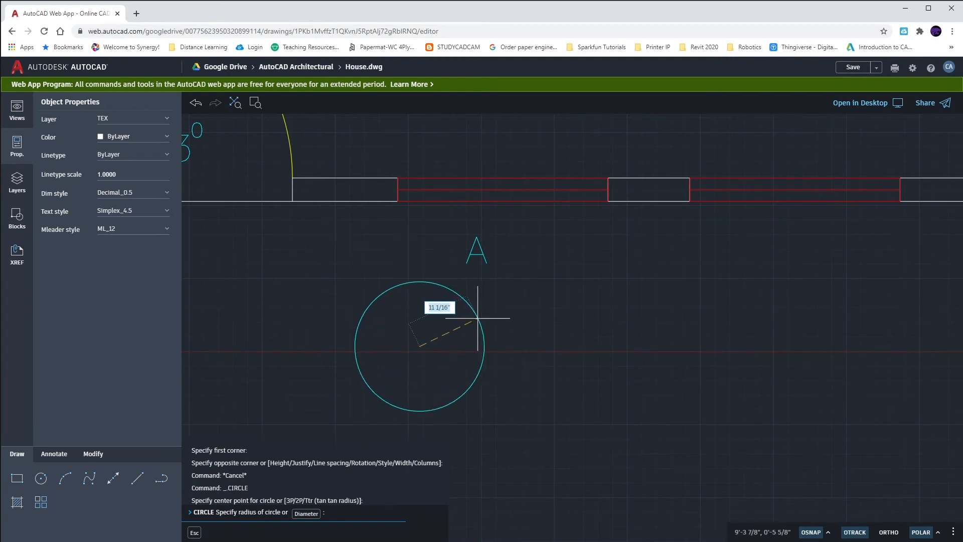
text(D)
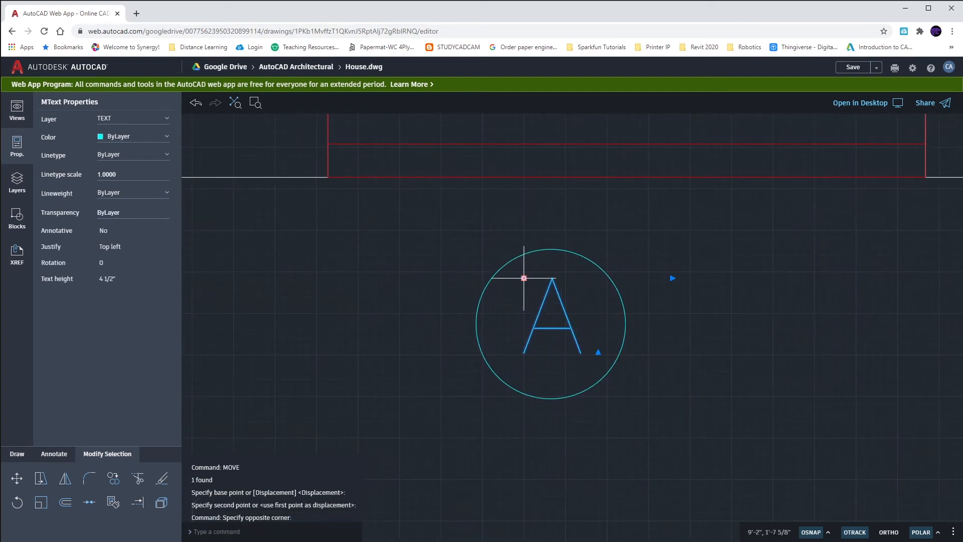
mouse_move(285, 267)
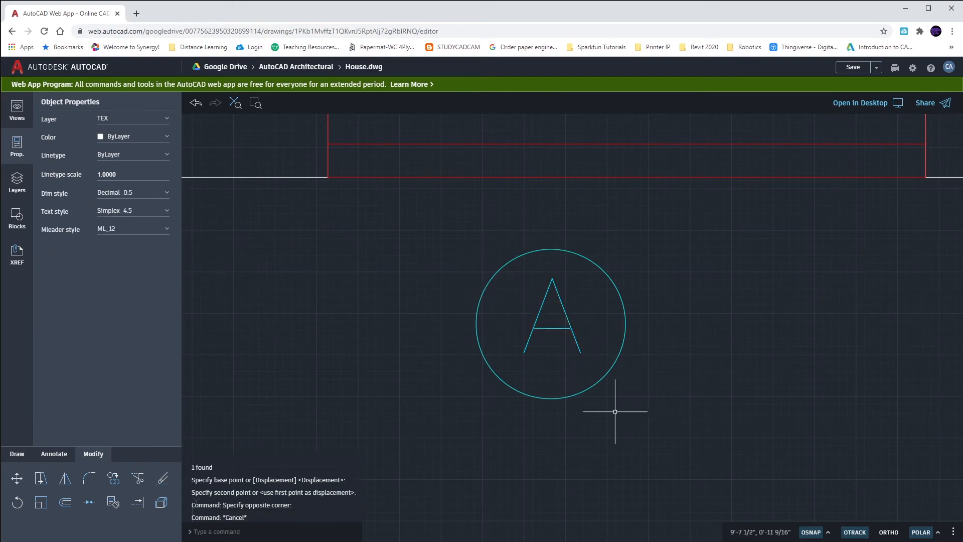
mouse_move(597, 397)
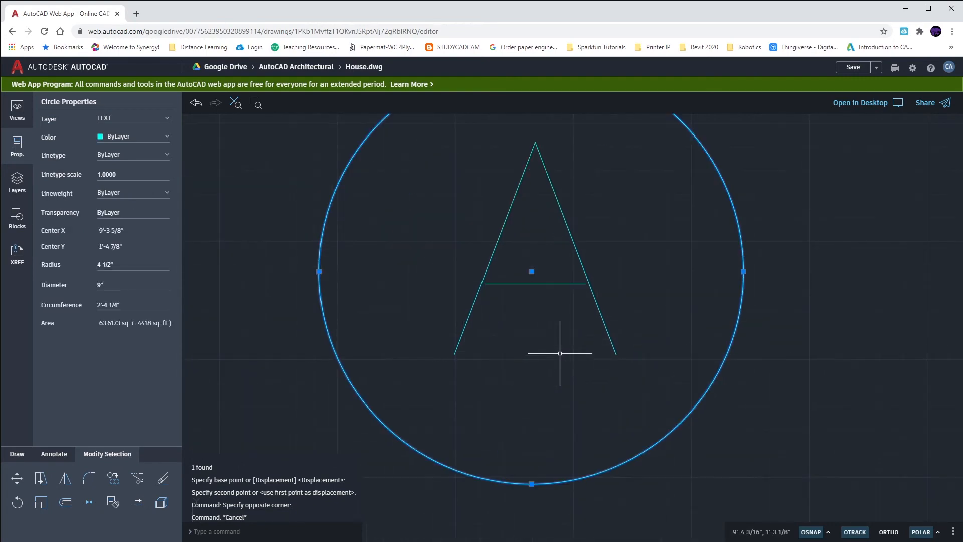
Drag the circle's centre grip so it surrounds the letter A
click(530, 271)
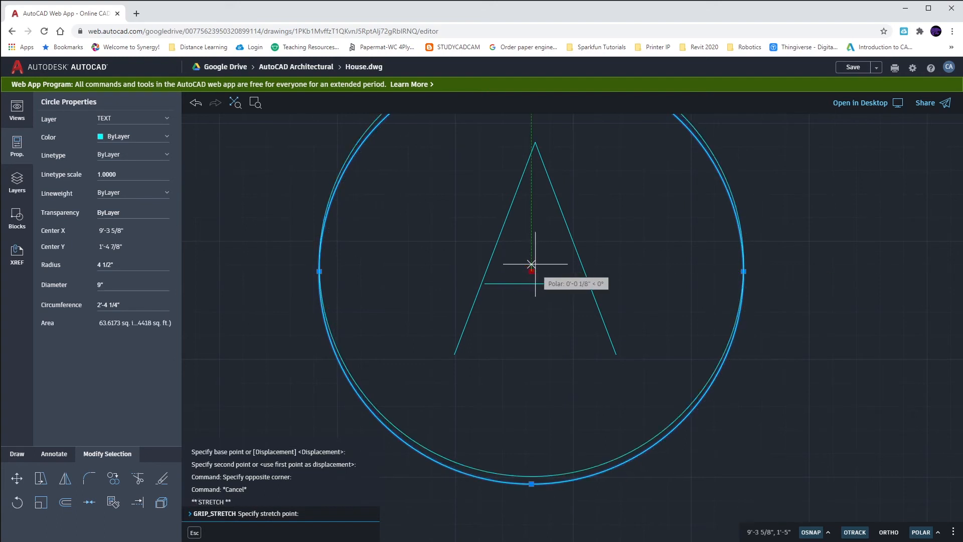
drag(531, 265, 532, 142)
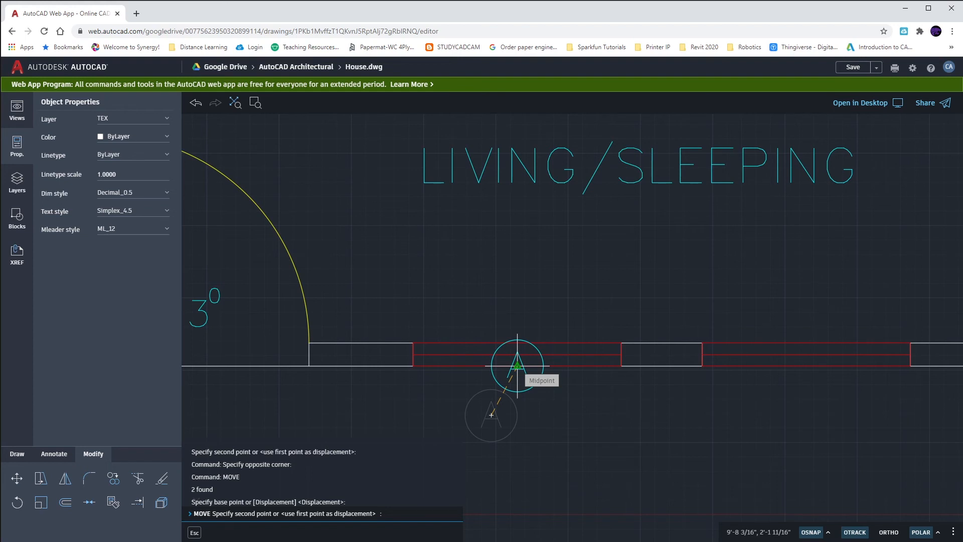
mouse_move(517, 381)
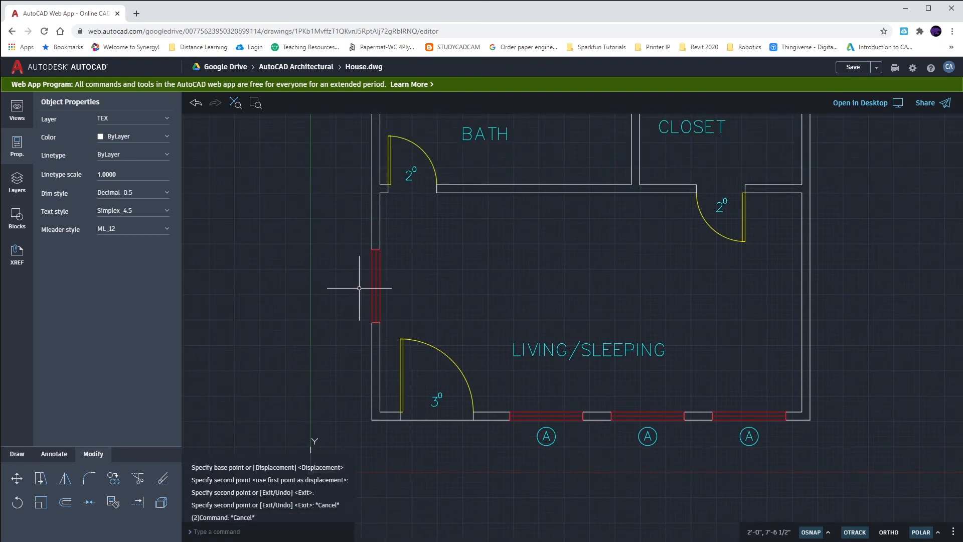
mouse_move(360, 284)
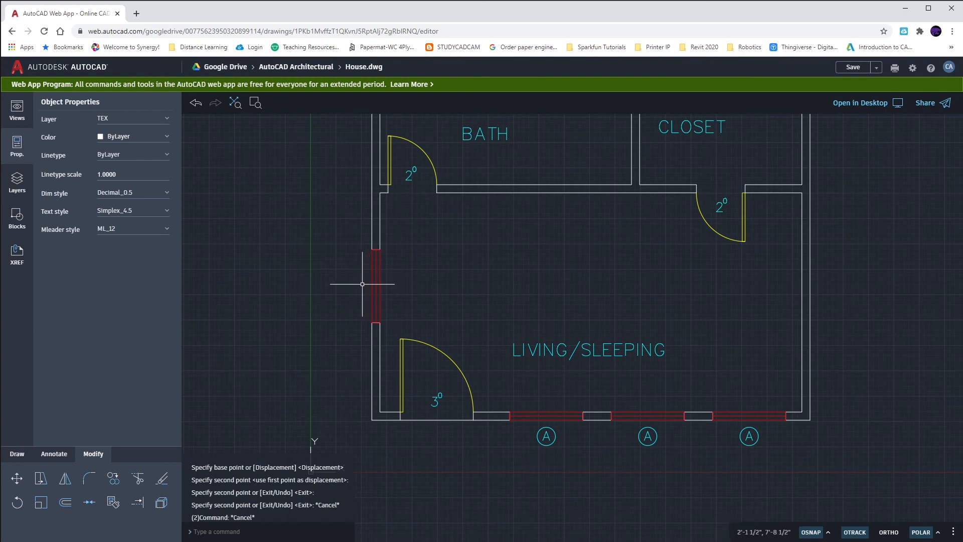
mouse_move(565, 468)
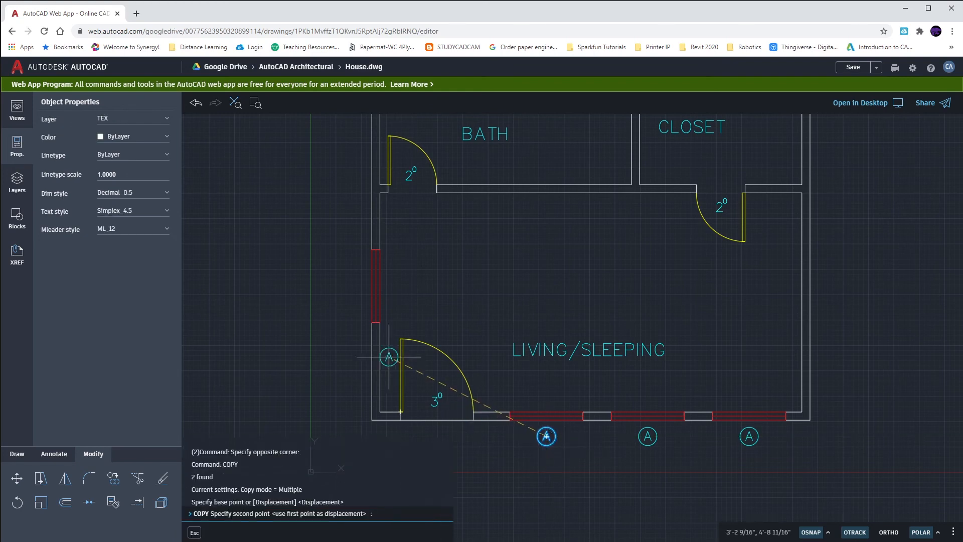
mouse_move(373, 285)
text(8)
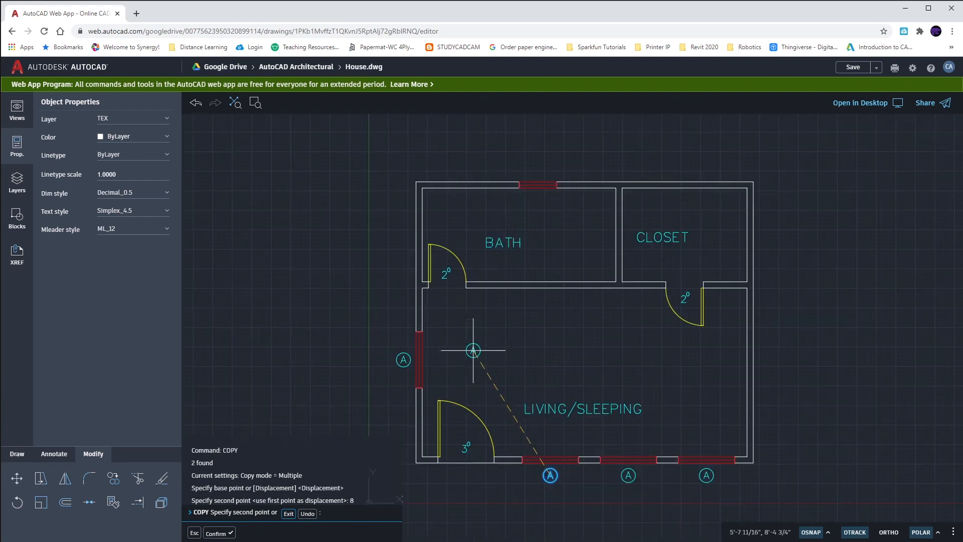
mouse_move(538, 181)
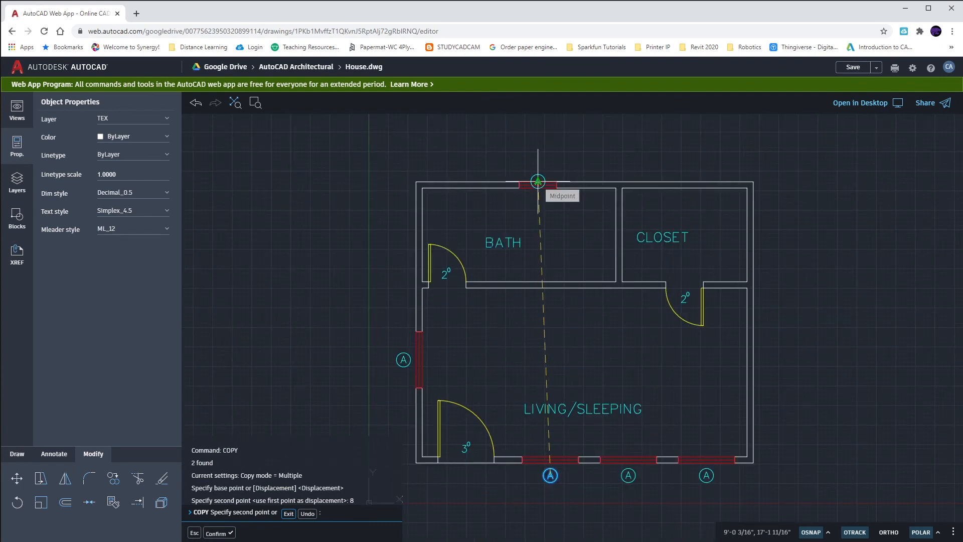
mouse_move(536, 169)
text(8)
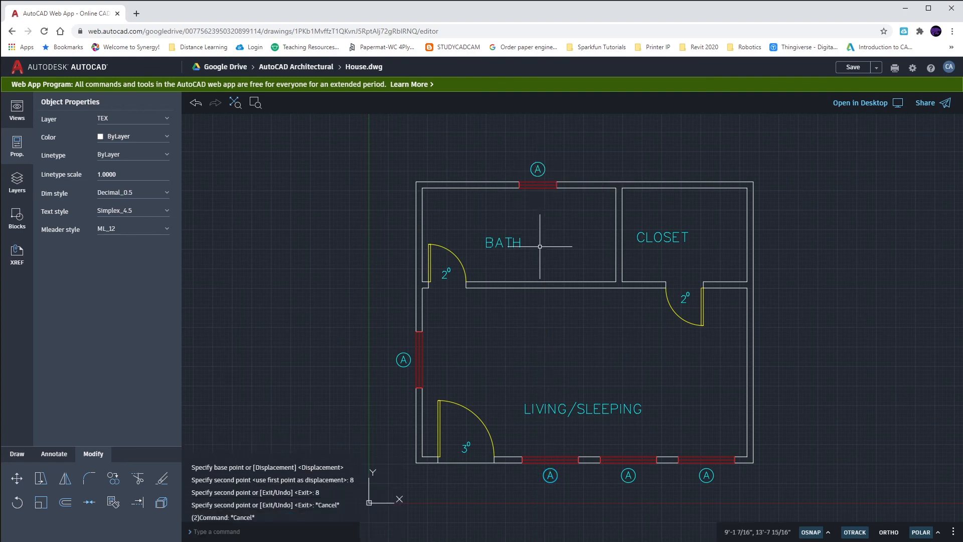
mouse_move(543, 248)
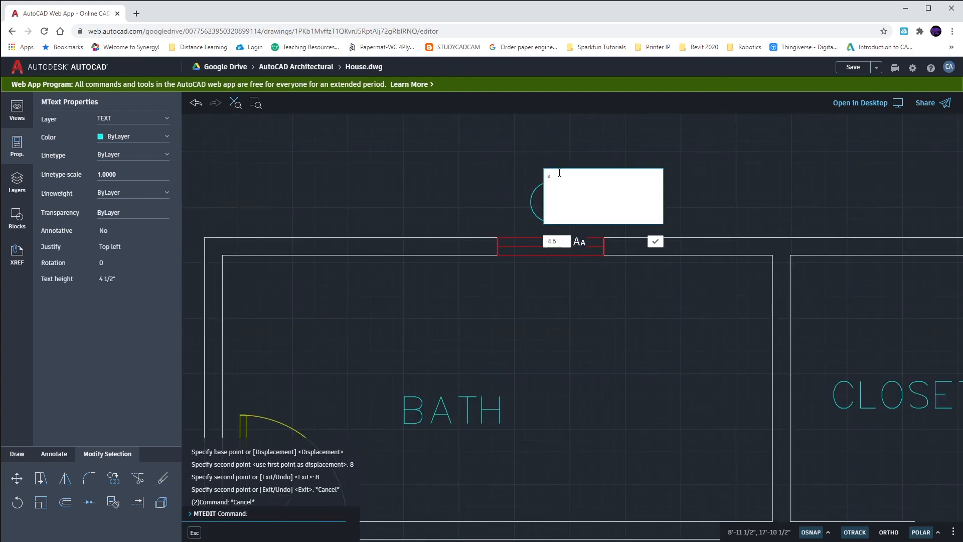
Change the top window tag's letter to B and recentre it in its circle
text(B)
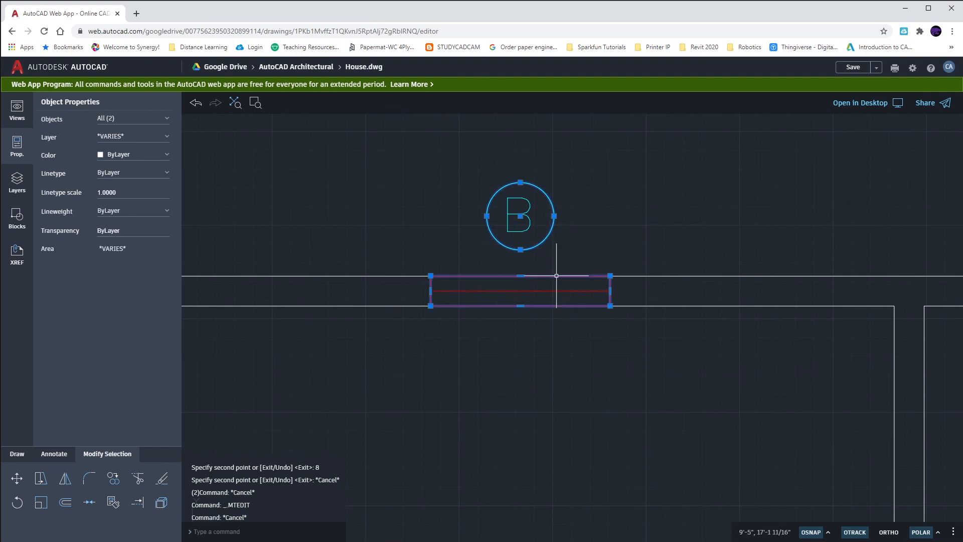
mouse_move(568, 271)
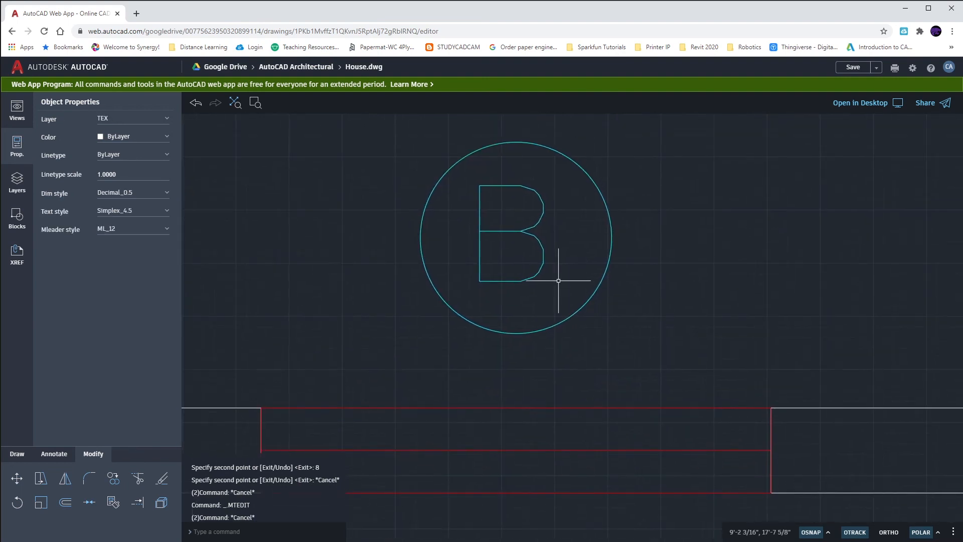
click(510, 244)
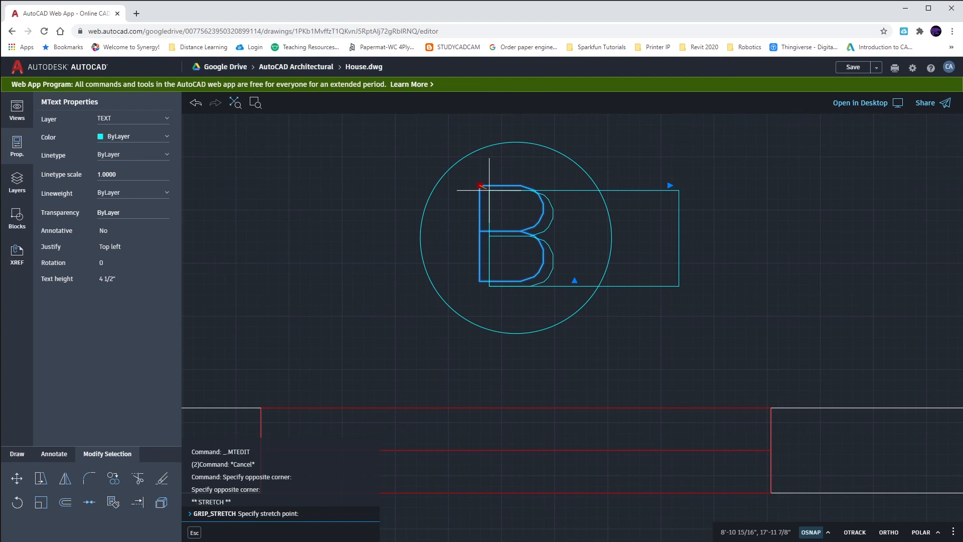
key(Escape)
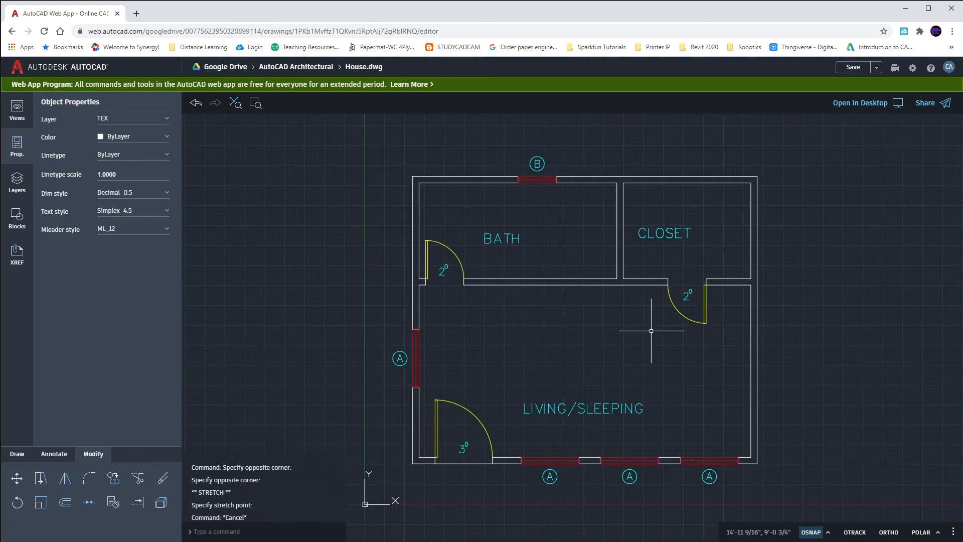
mouse_move(656, 348)
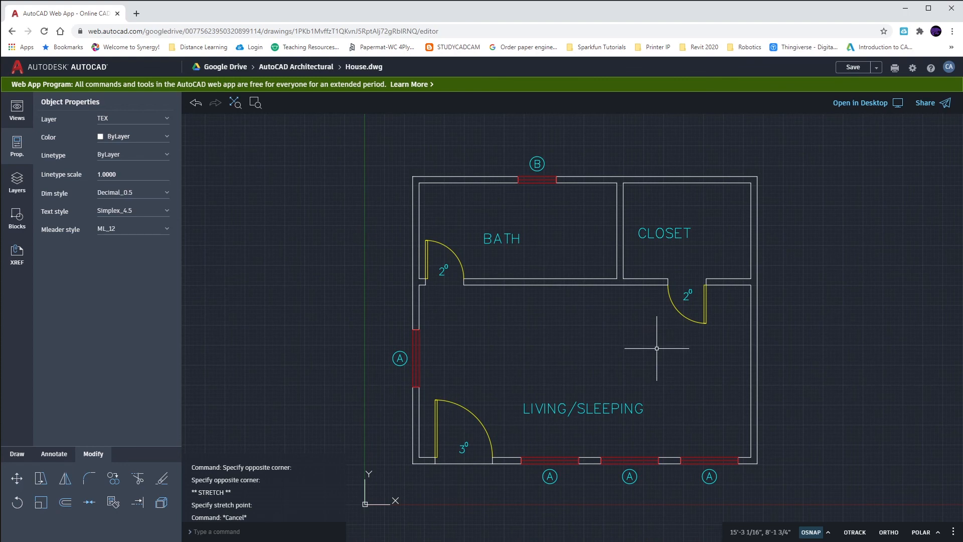